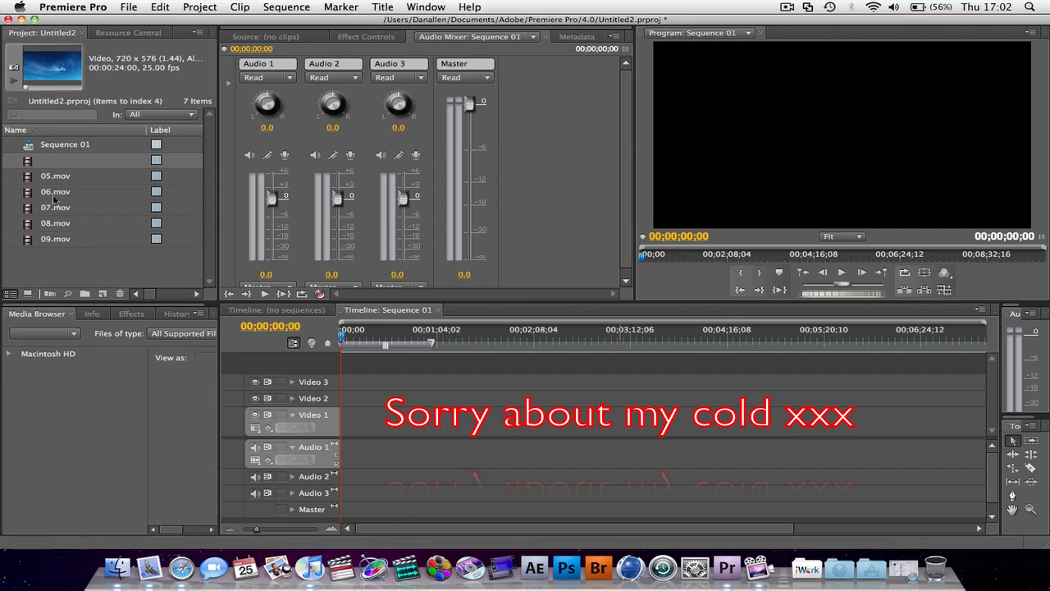
# Place the cloud clips, 05.mov through 09.mov, on Video 1 of Sequence 01 and preview them
pyautogui.click(55, 191)
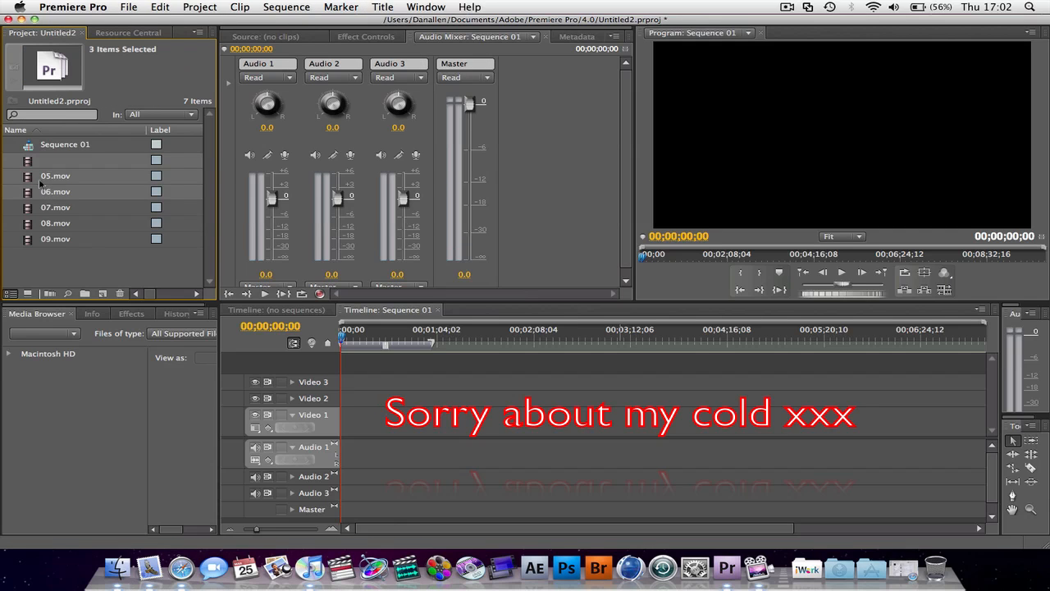
pyautogui.moveTo(55, 176); pyautogui.dragTo(381, 422)
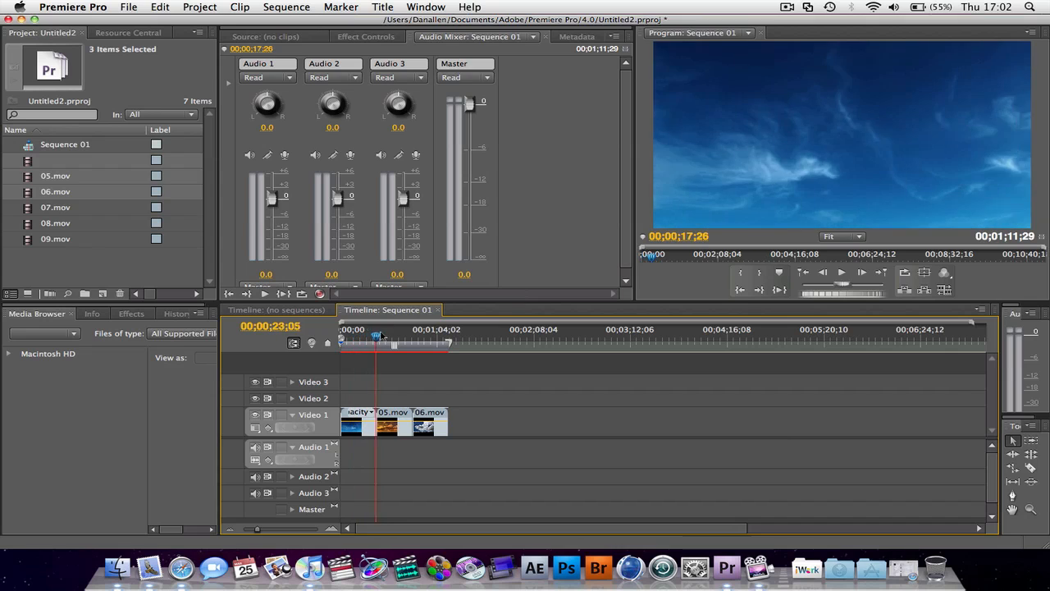
pyautogui.moveTo(376, 338); pyautogui.dragTo(403, 338)
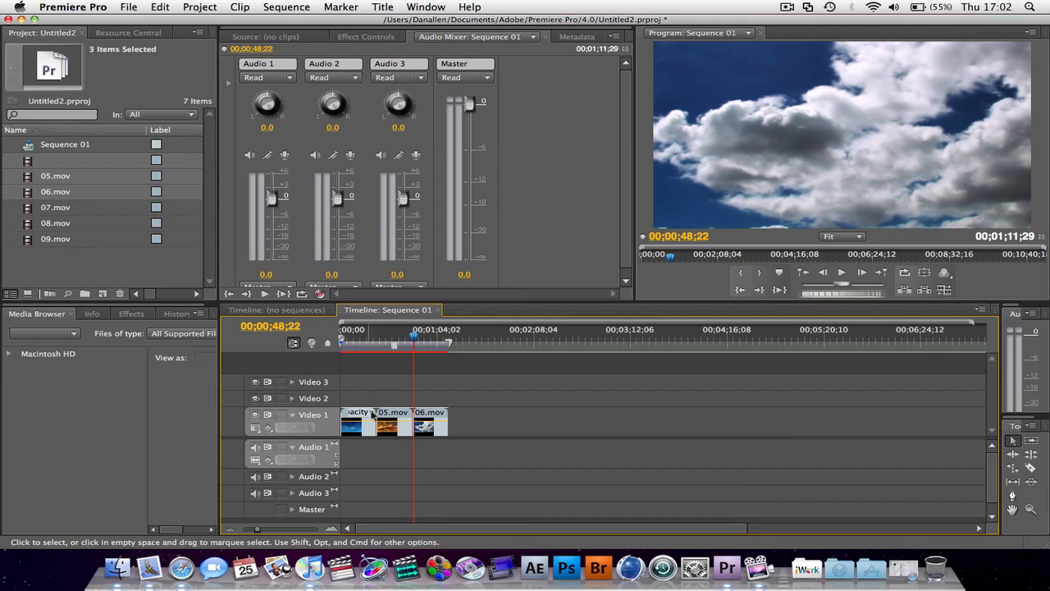
pyautogui.moveTo(366, 380)
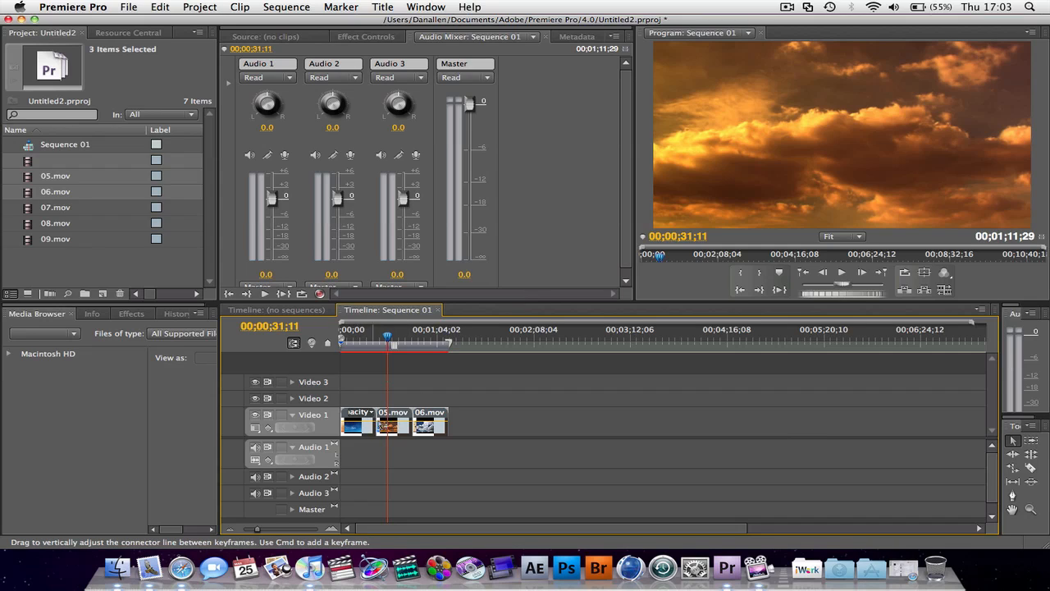
pyautogui.moveTo(374, 407)
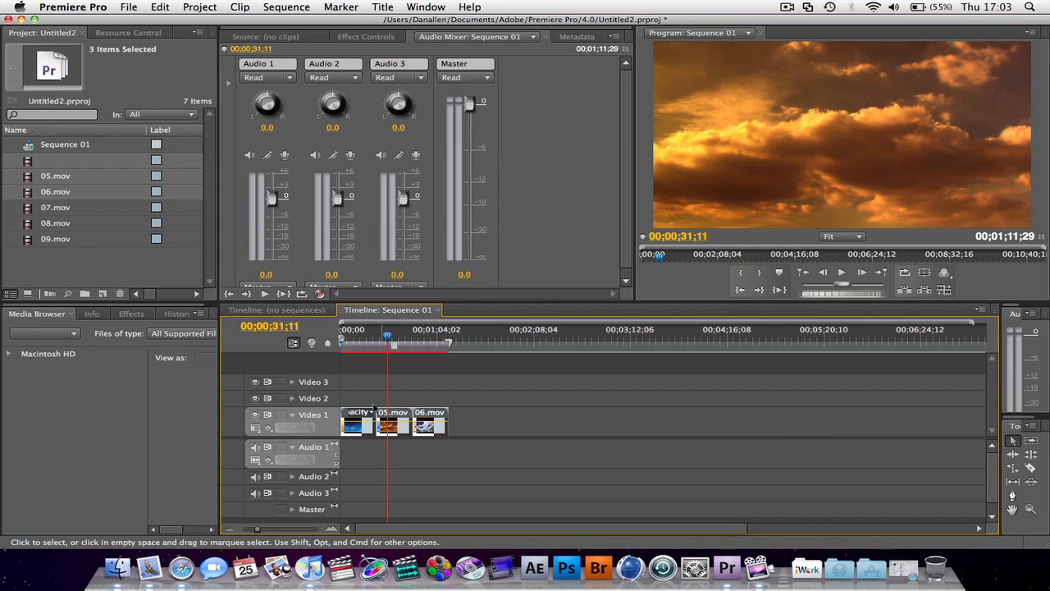
pyautogui.moveTo(426, 436)
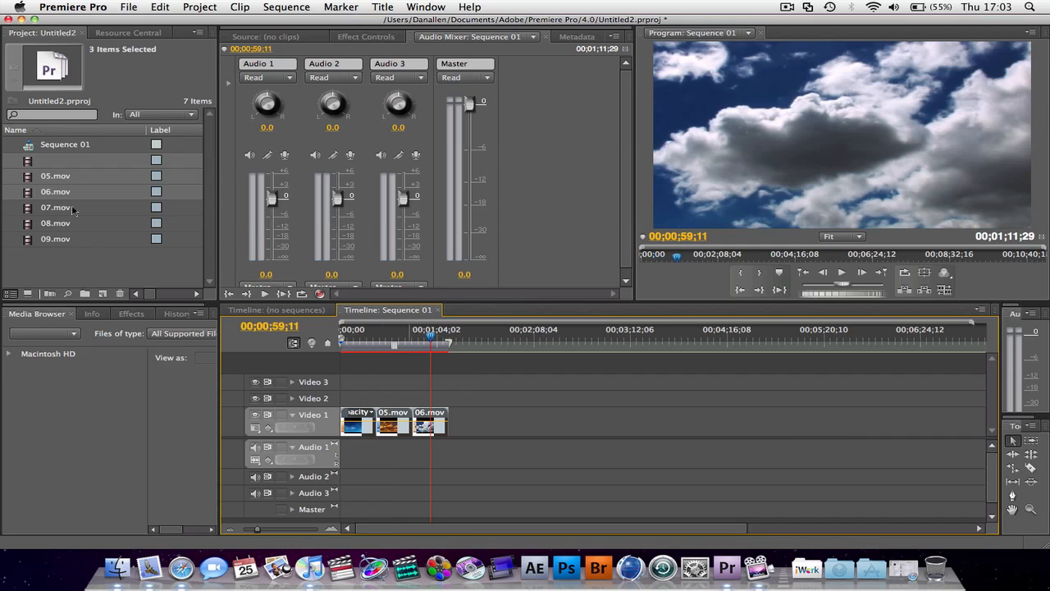
pyautogui.click(128, 6)
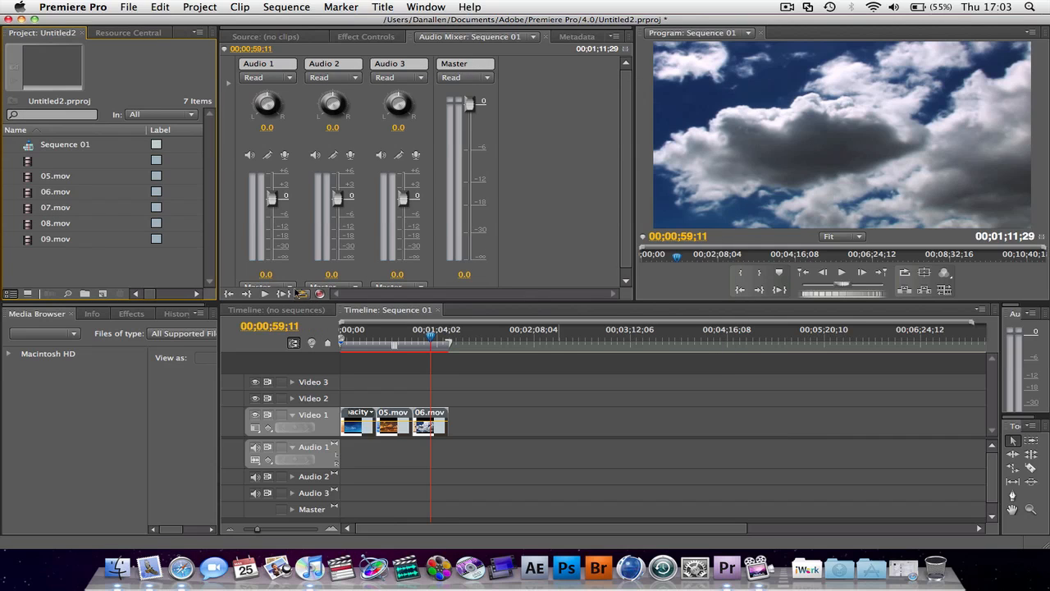
pyautogui.click(56, 207)
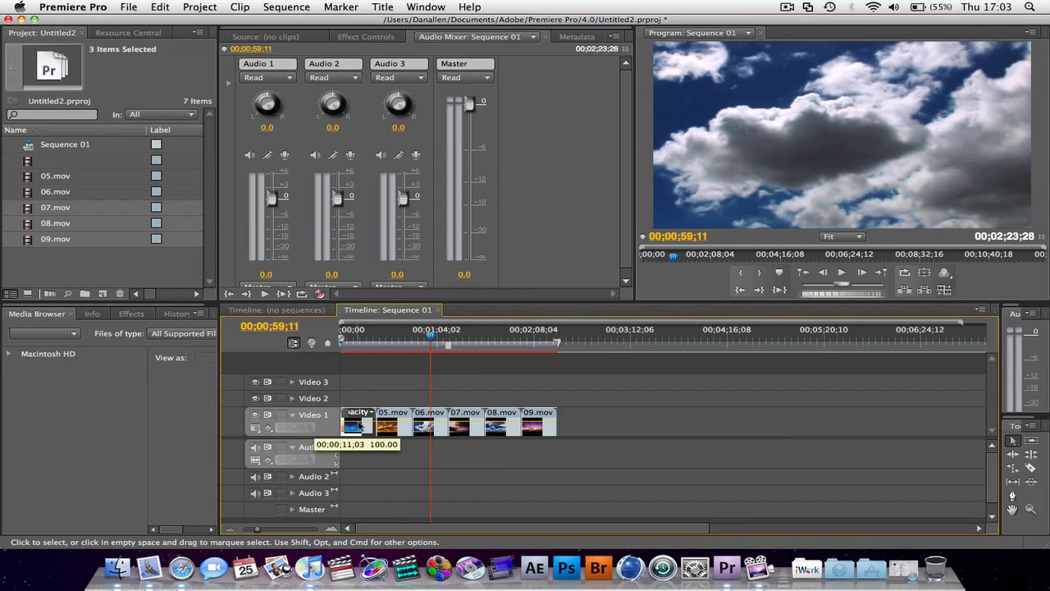
# Replace the first clip with a linked After Effects comp saved as Desktop/Untitled Project1.aep
pyautogui.rightClick(356, 422)
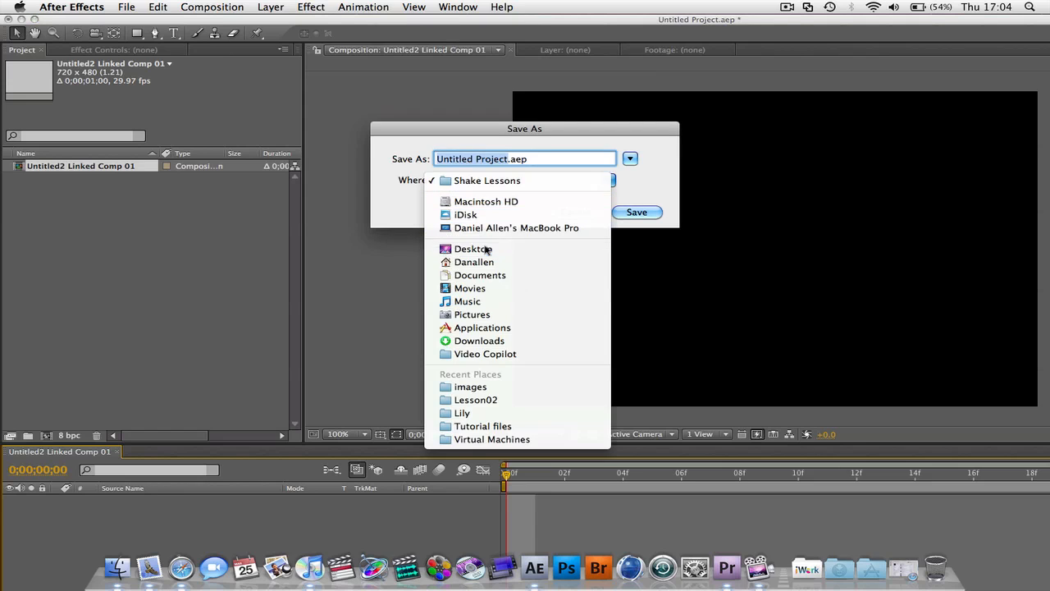
pyautogui.click(474, 249)
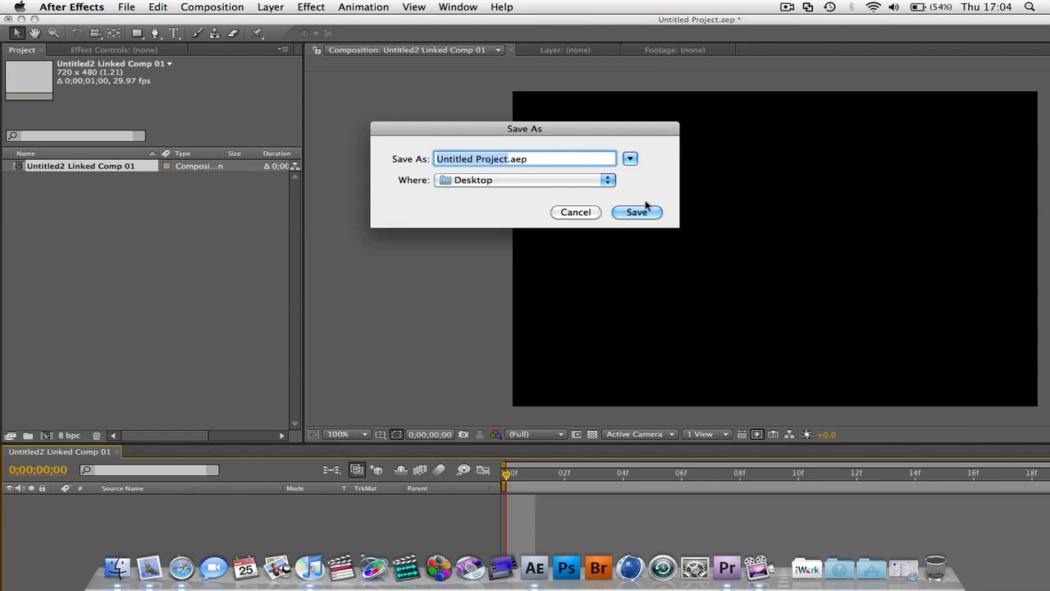
pyautogui.write('1')
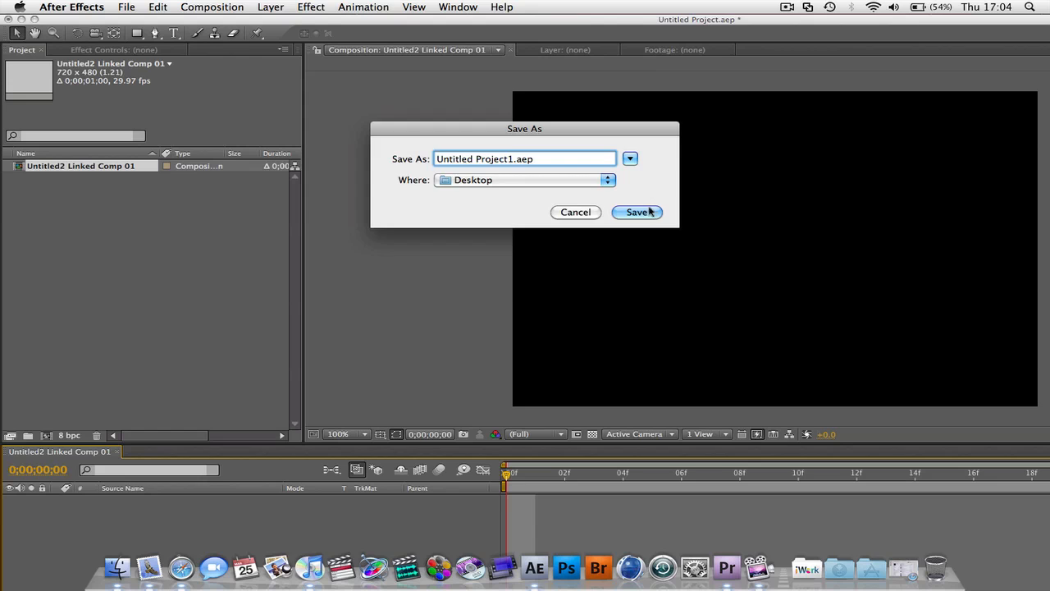
pyautogui.click(638, 211)
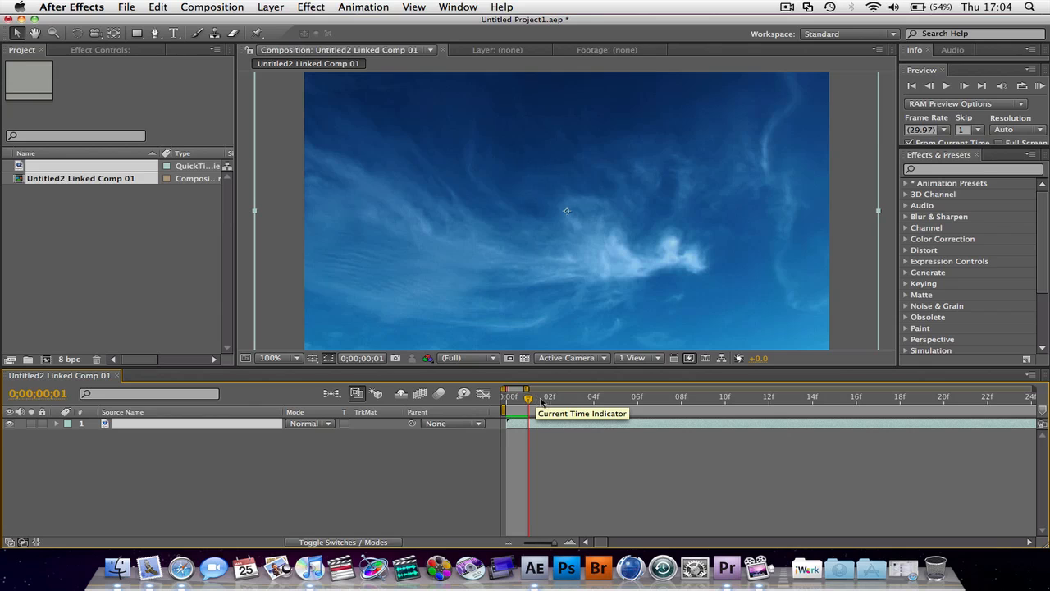
# Move to a later frame and type a 'Blue Sky' title over the sky footage
pyautogui.moveTo(529, 397); pyautogui.dragTo(638, 397)
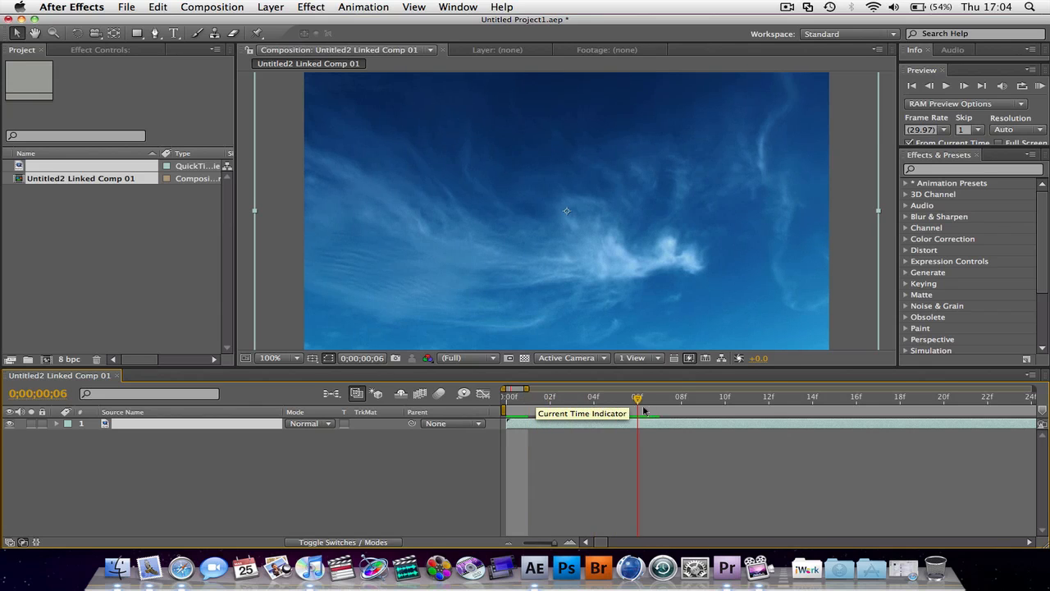
pyautogui.moveTo(638, 387); pyautogui.dragTo(922, 386)
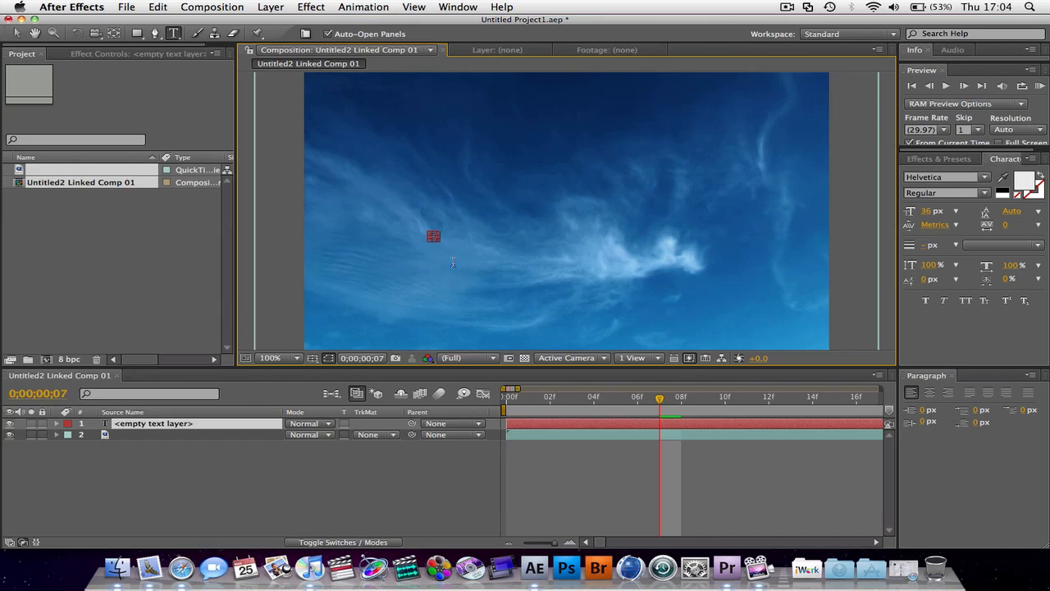
pyautogui.moveTo(422, 298)
pyautogui.write('Blue')
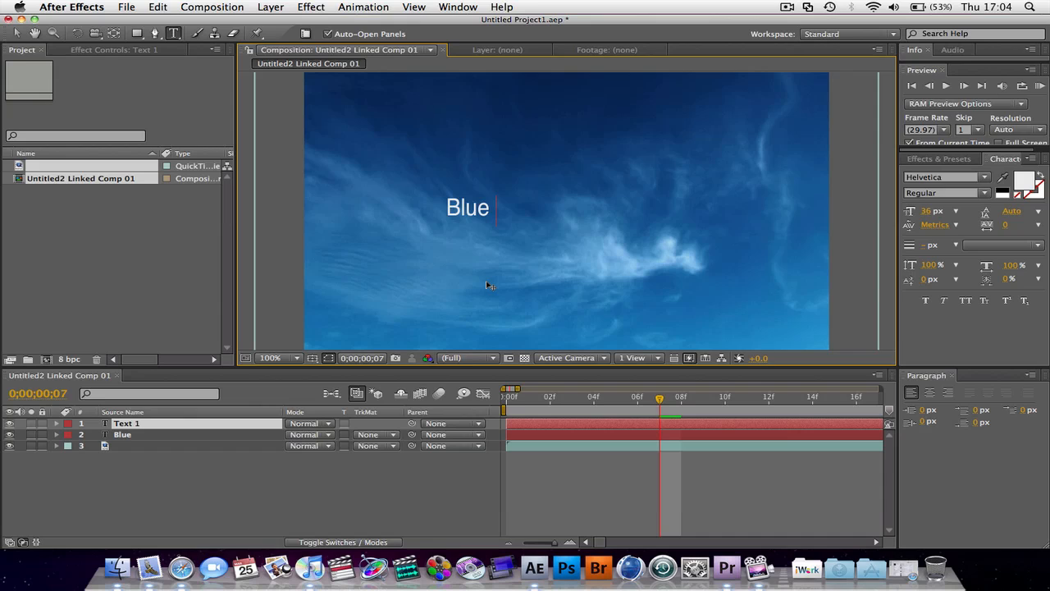
pyautogui.write('Sky')
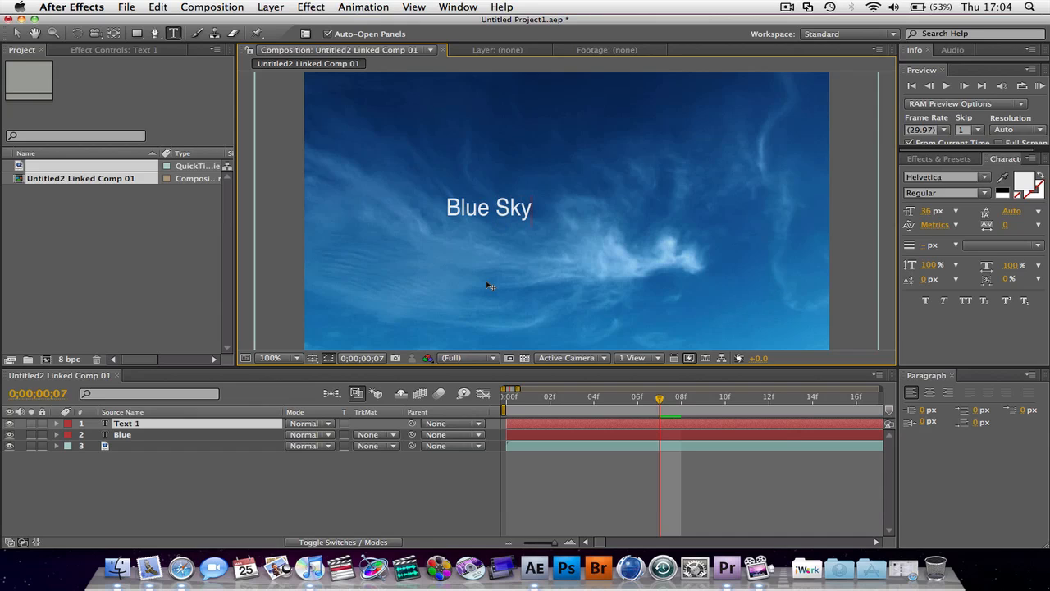
pyautogui.moveTo(139, 68)
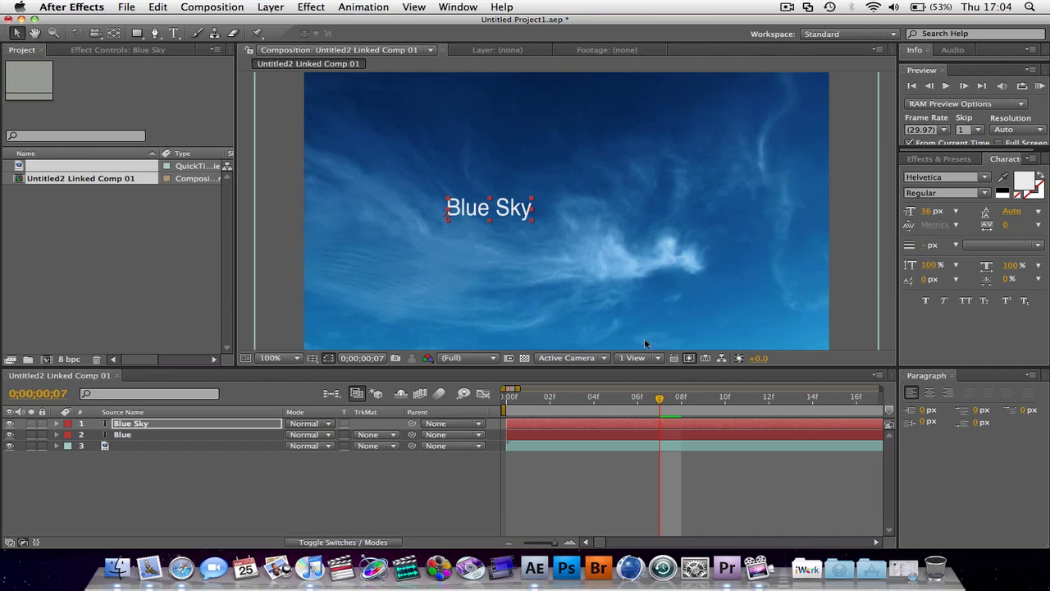
pyautogui.moveTo(673, 358)
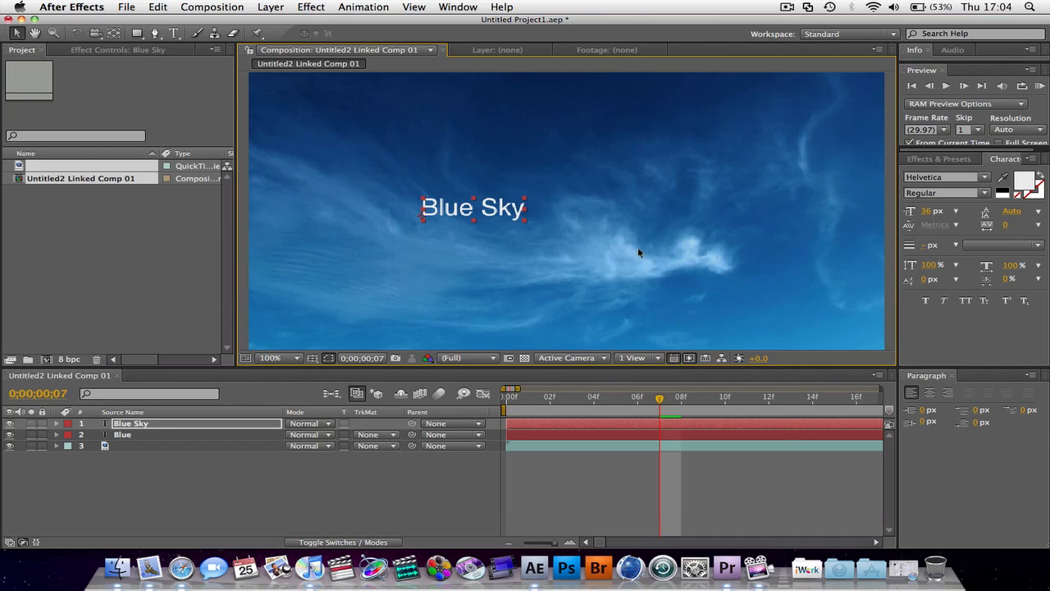
# Set the Composition view to 50% magnification and toggle Pixel Aspect Ratio Correction
pyautogui.click(279, 357)
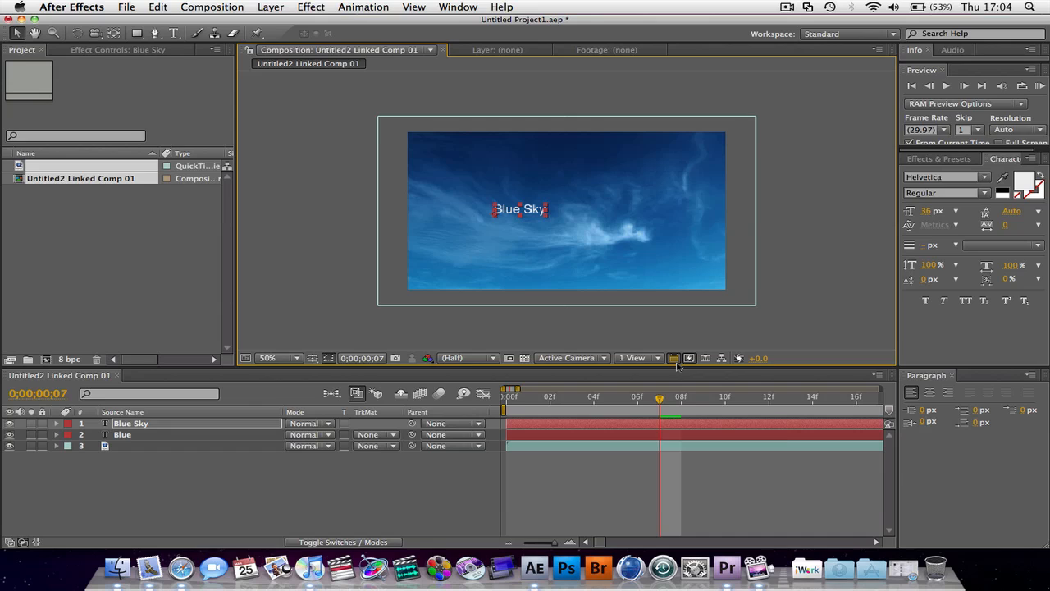
pyautogui.moveTo(679, 357)
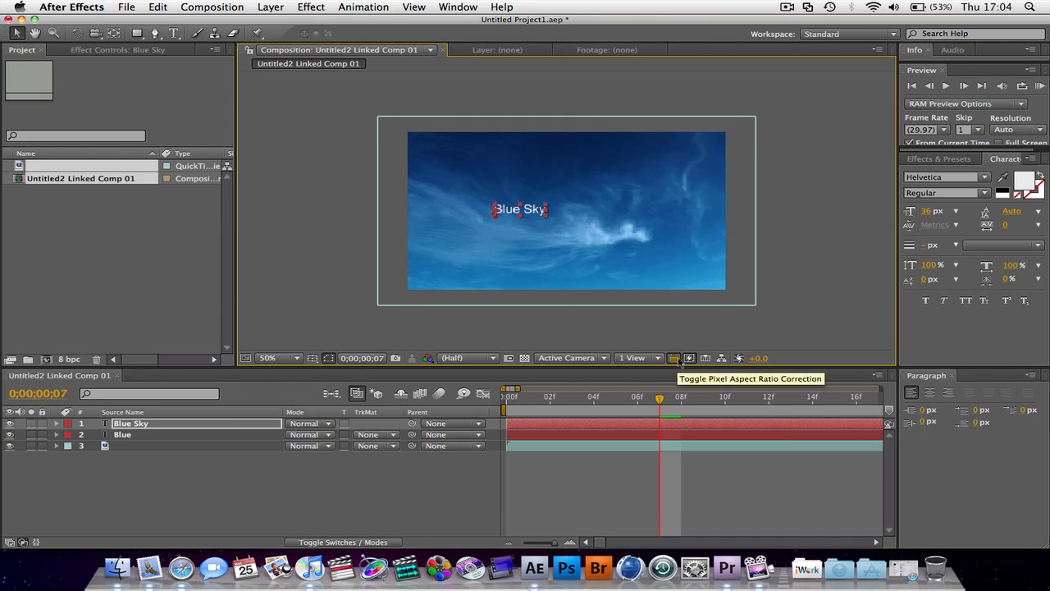
pyautogui.click(689, 358)
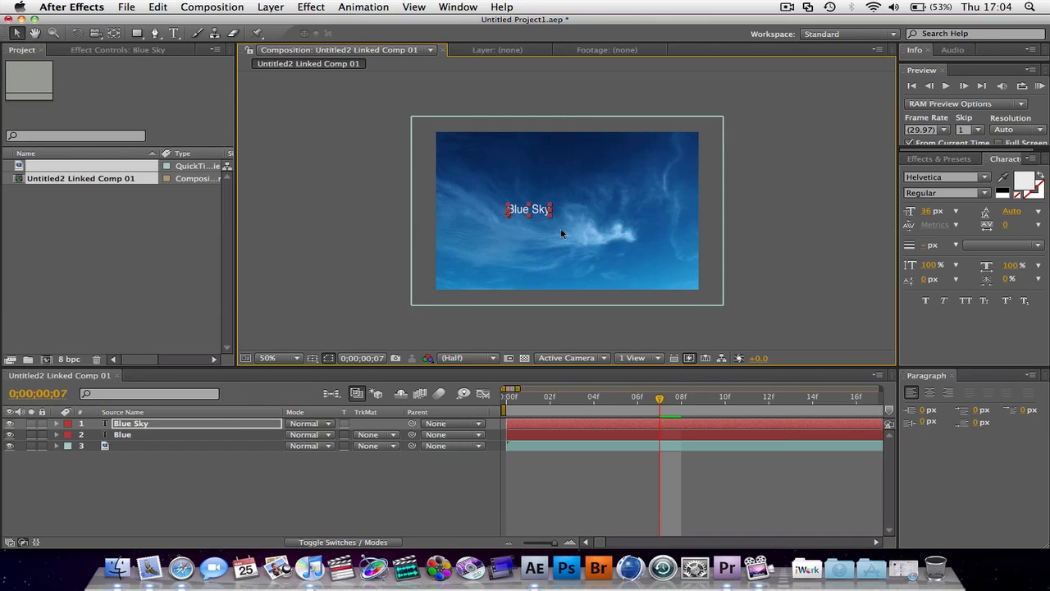
pyautogui.moveTo(672, 358)
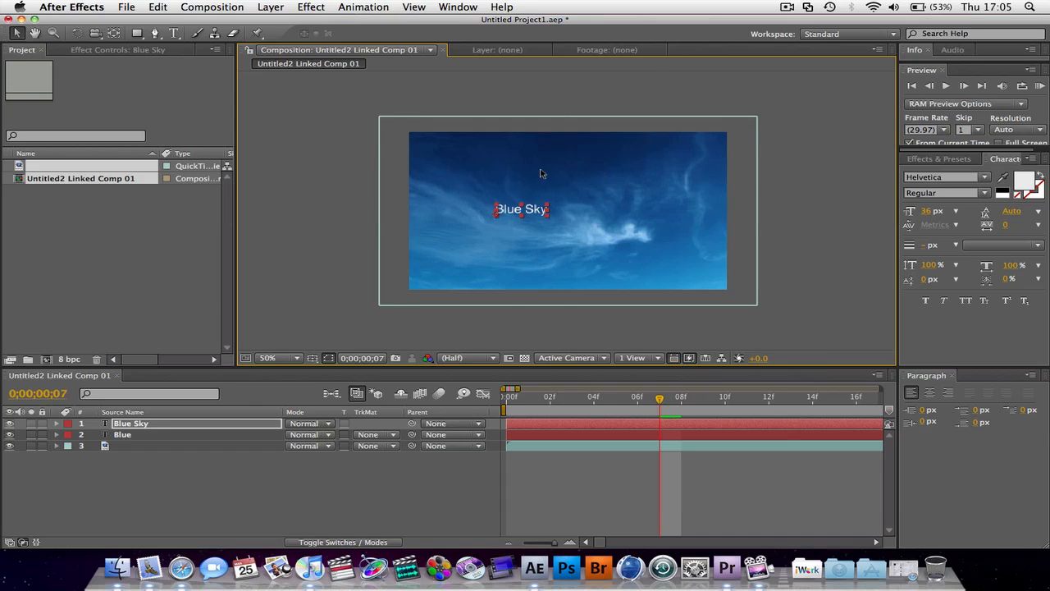
pyautogui.moveTo(547, 271)
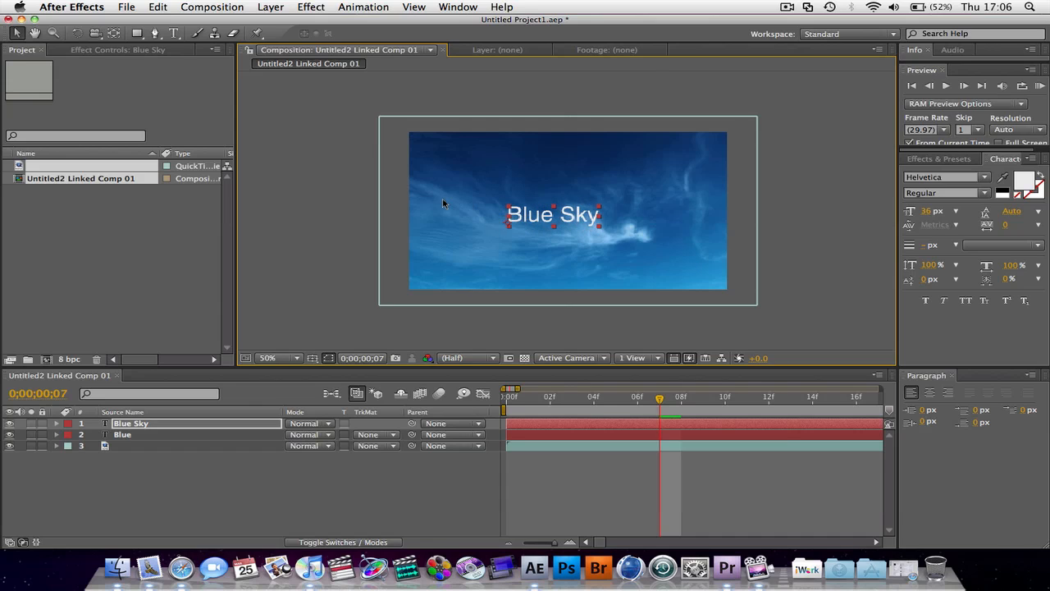
pyautogui.moveTo(464, 235)
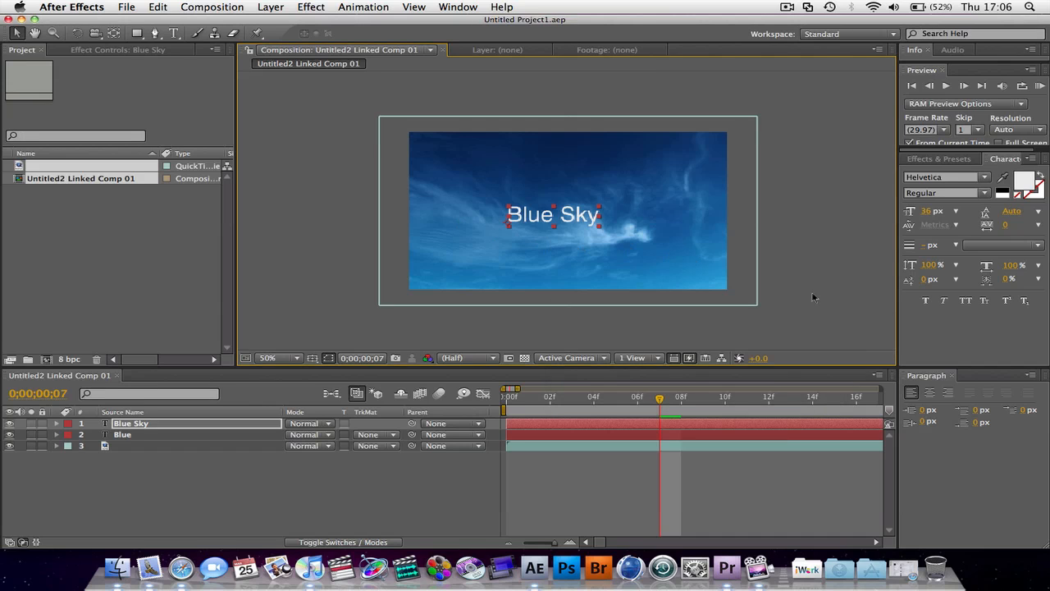
pyautogui.moveTo(727, 567)
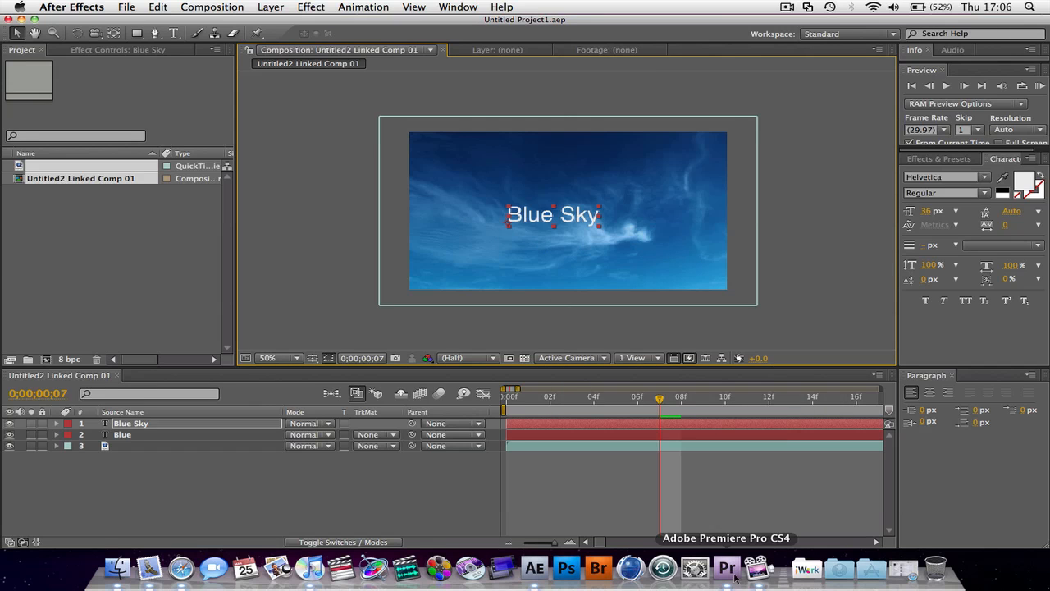
# Check the title in Premiere Pro, then move Blue Sky toward the lower right
pyautogui.click(726, 566)
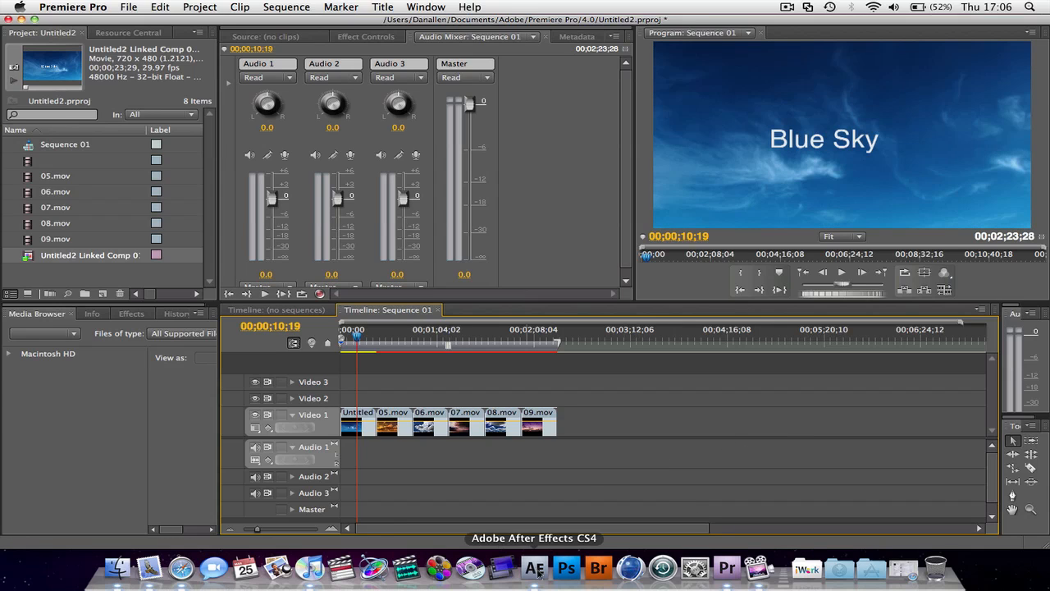
pyautogui.click(534, 567)
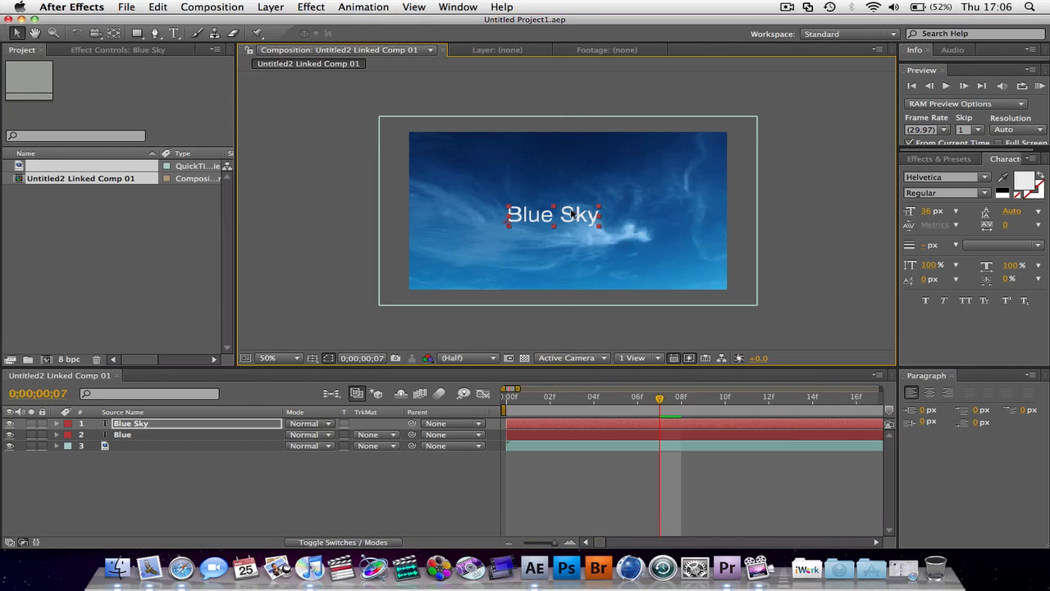
pyautogui.moveTo(553, 214); pyautogui.dragTo(635, 252)
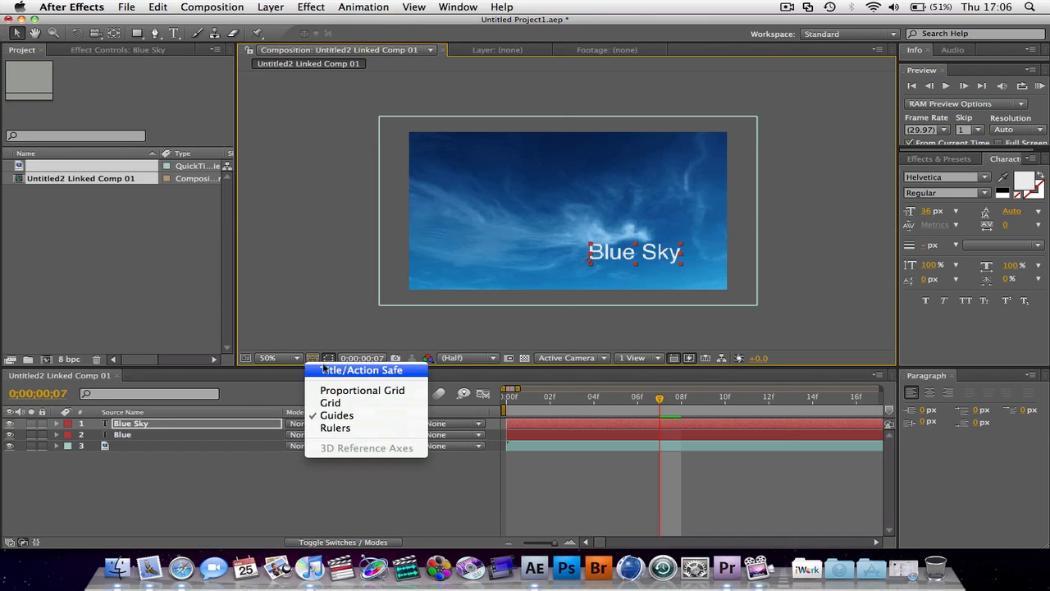
# Show the title and action safe guides and preview the updated title in the sequence
pyautogui.click(362, 370)
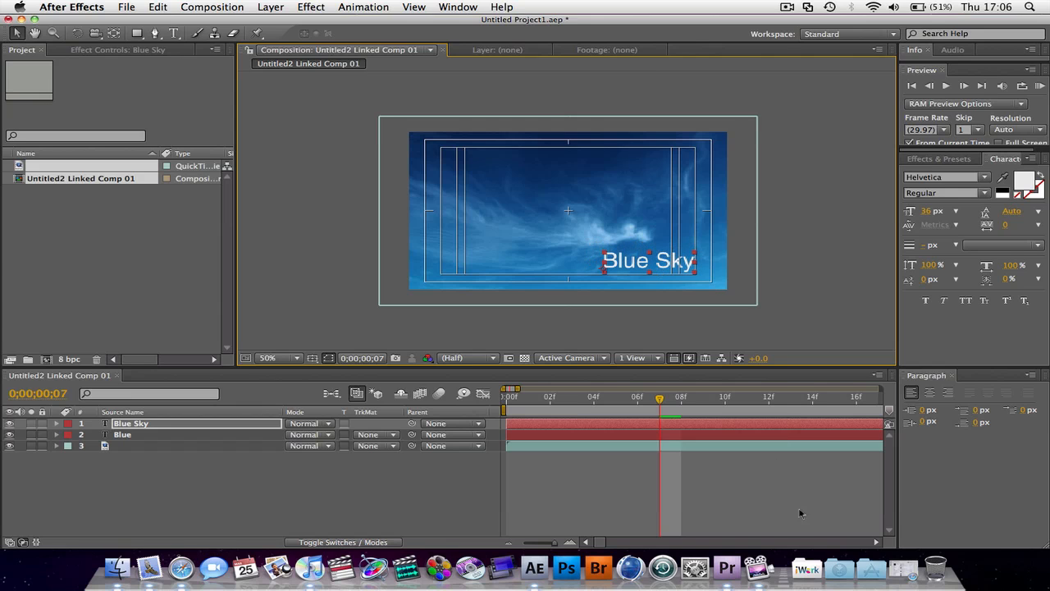
pyautogui.click(726, 566)
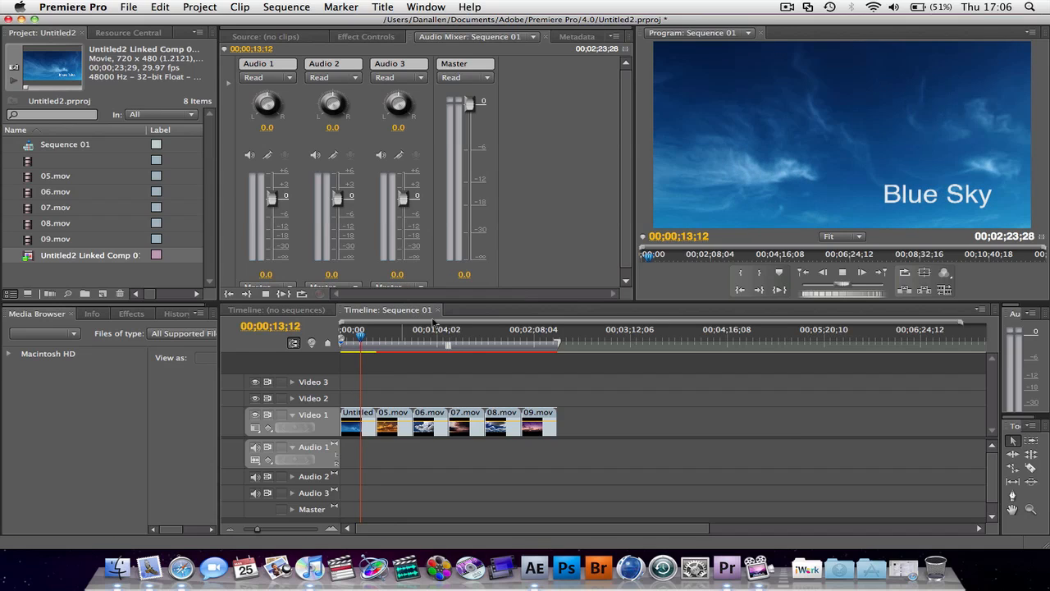
pyautogui.click(365, 329)
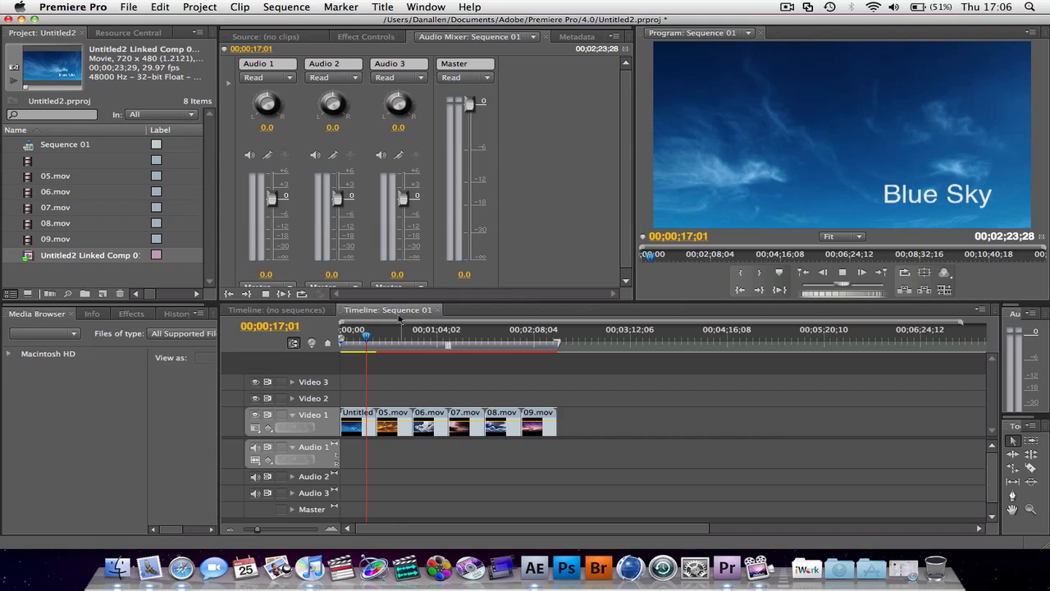
pyautogui.click(369, 335)
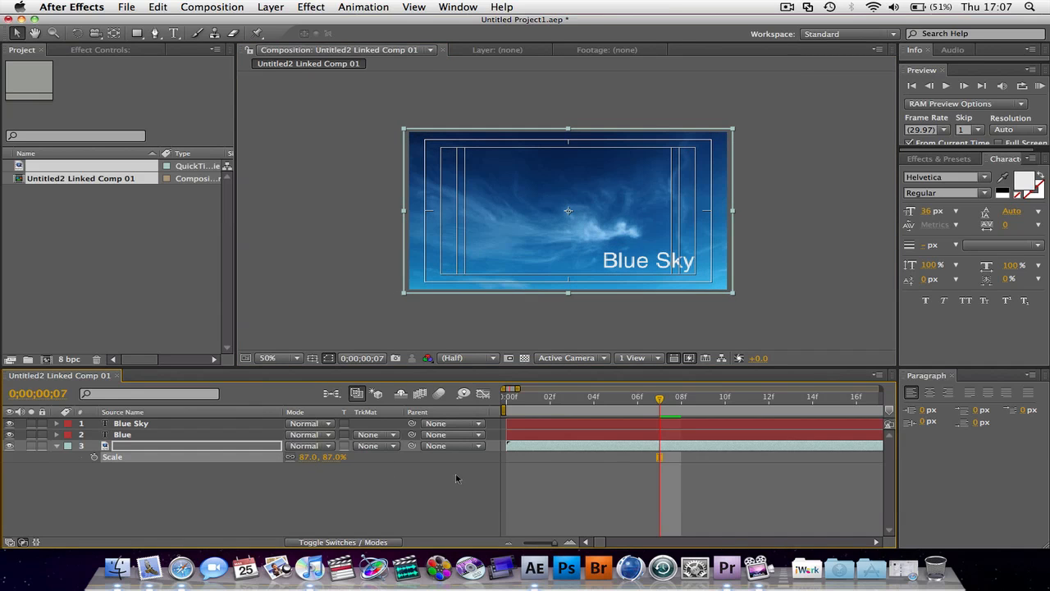
# Move 05.mov up to Video 2 and ripple-delete the gap left on Video 1
pyautogui.click(726, 567)
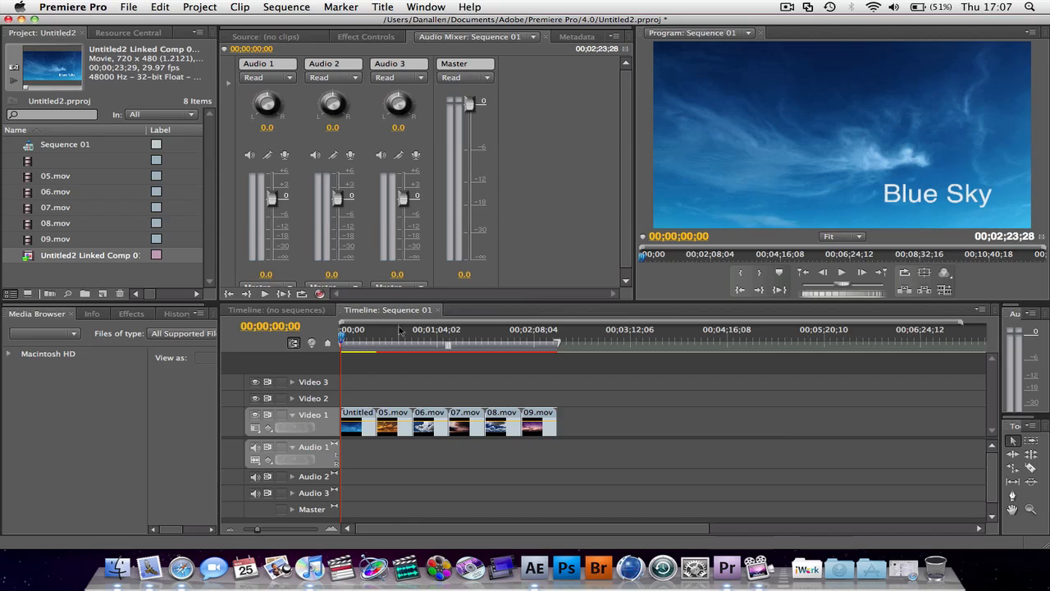
pyautogui.click(392, 336)
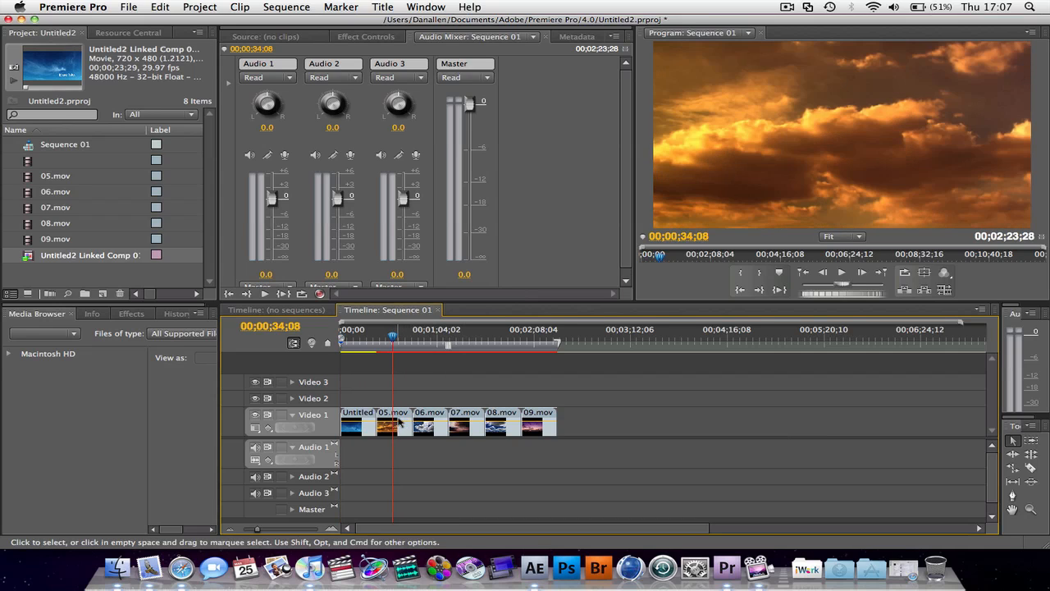
pyautogui.moveTo(385, 424); pyautogui.dragTo(427, 402)
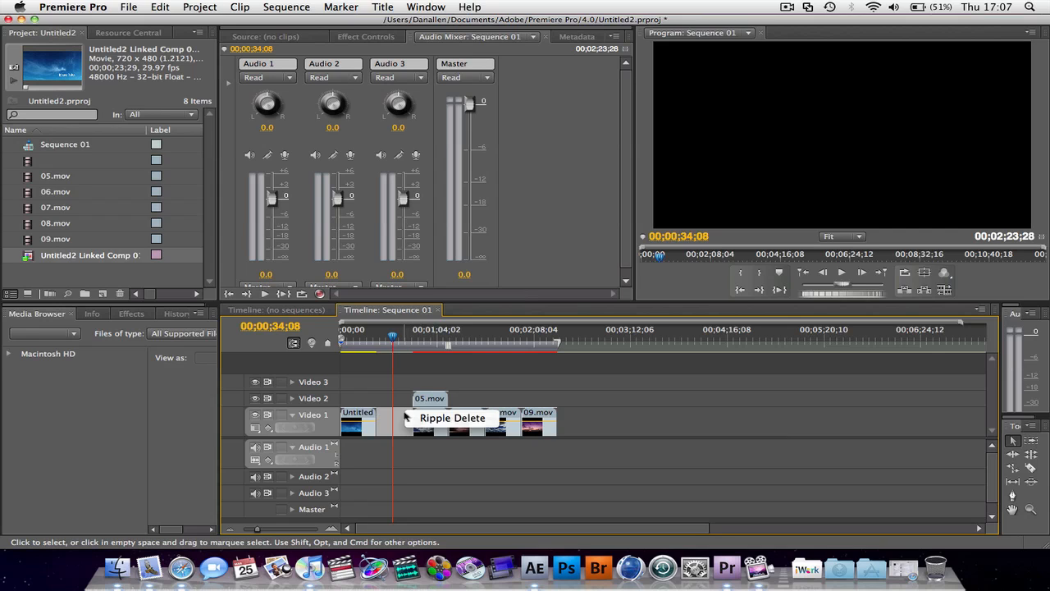
pyautogui.click(452, 418)
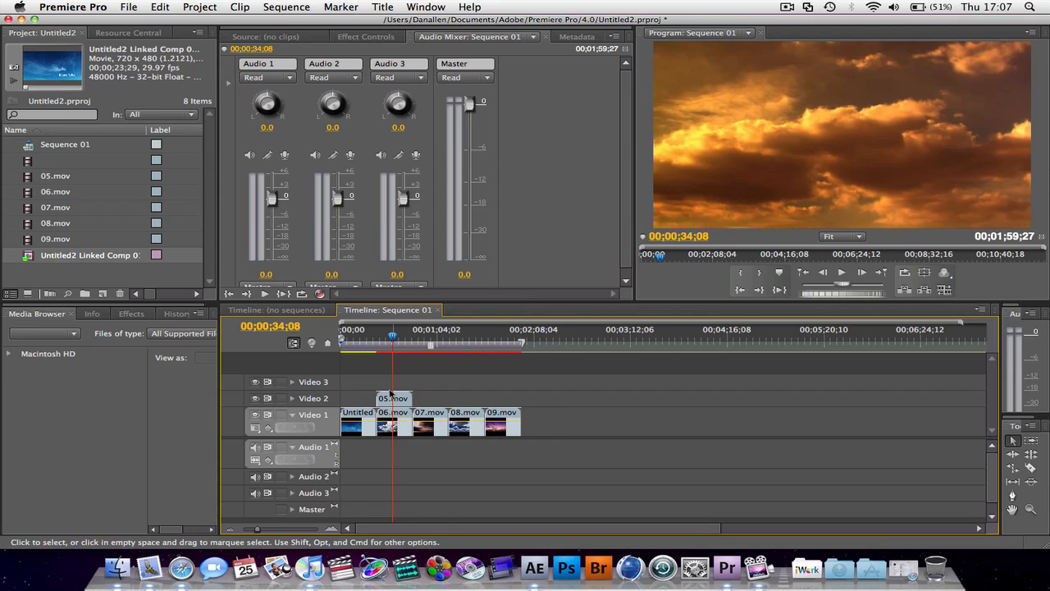
pyautogui.moveTo(392, 336); pyautogui.dragTo(379, 336)
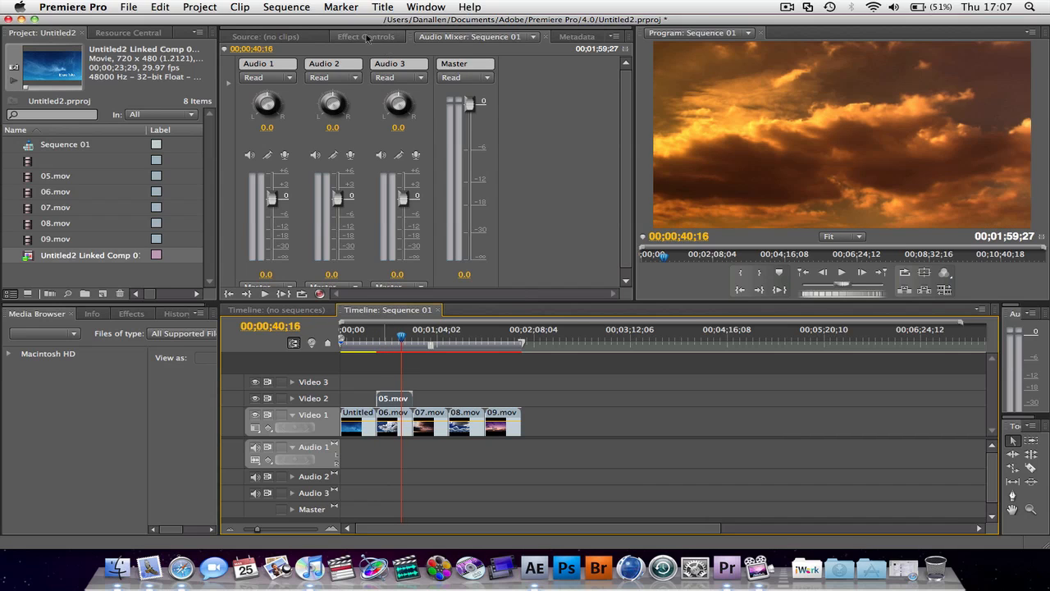
# Enlarge the 05.mov overlay to 121% Scale in its Motion effect settings
pyautogui.click(366, 36)
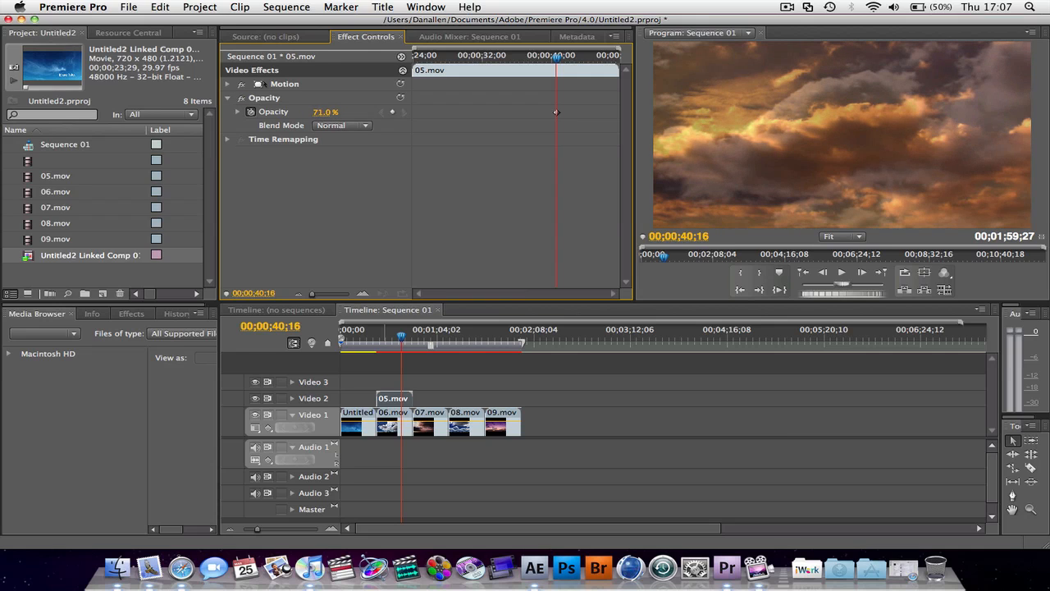
pyautogui.click(227, 84)
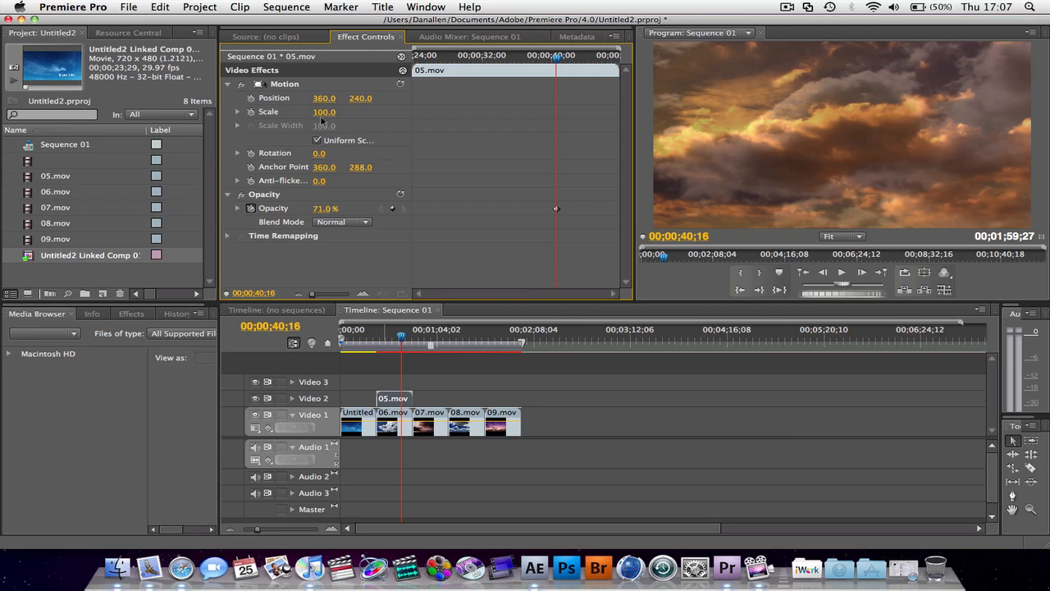
pyautogui.moveTo(324, 112); pyautogui.dragTo(345, 112)
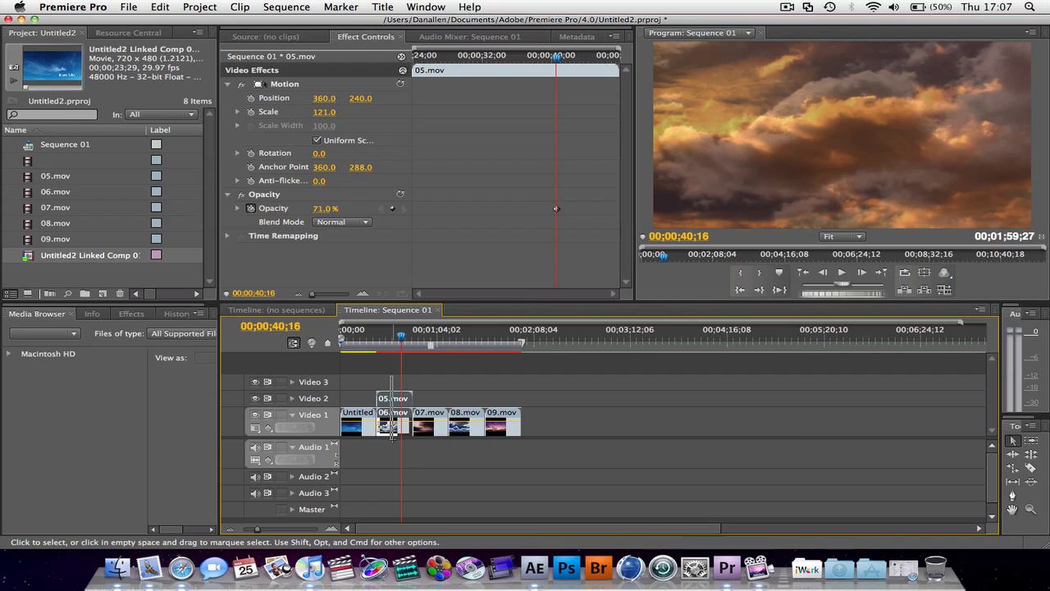
# Replace the stacked 05.mov and 06.mov clips with After Effects Linked Comp 02
pyautogui.rightClick(392, 425)
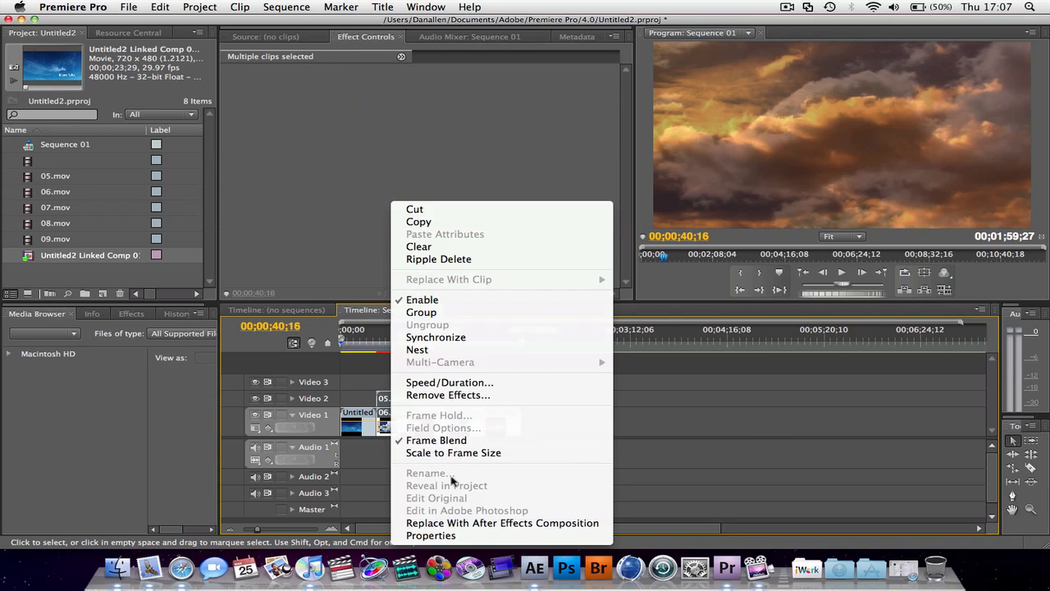
pyautogui.click(502, 523)
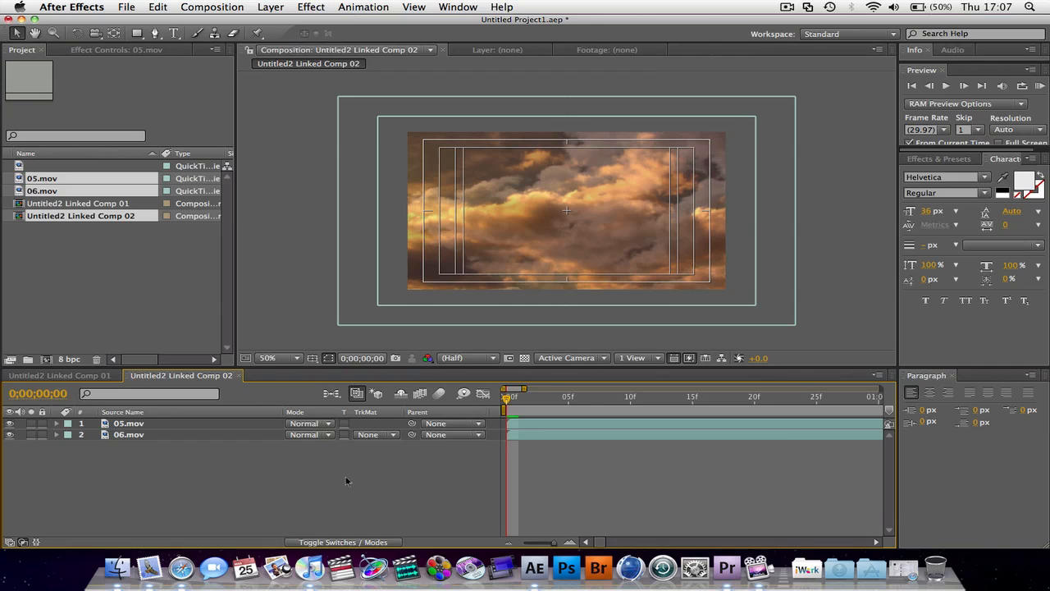
pyautogui.click(128, 423)
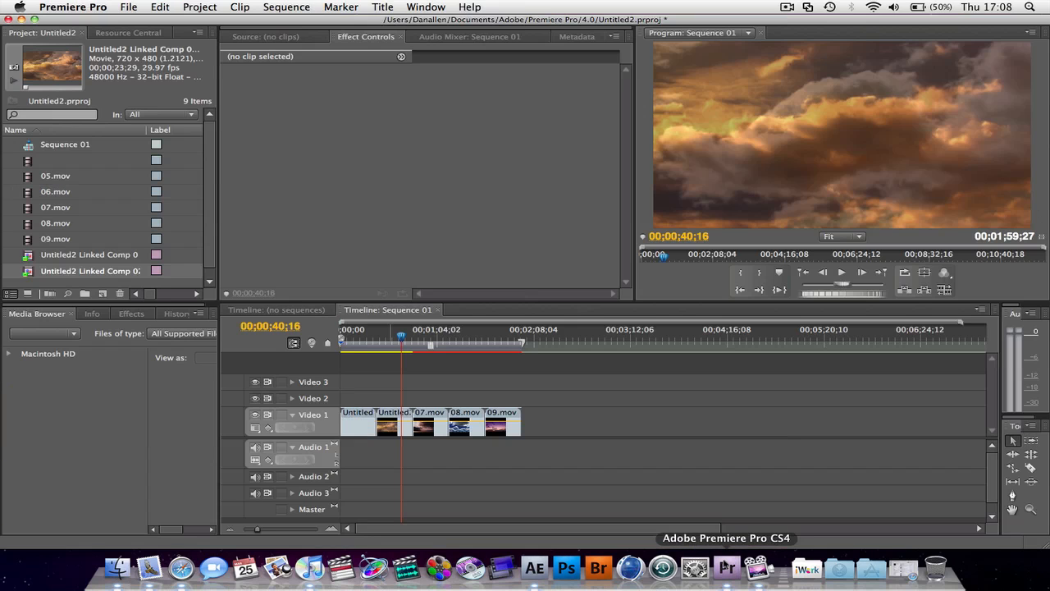
pyautogui.click(357, 423)
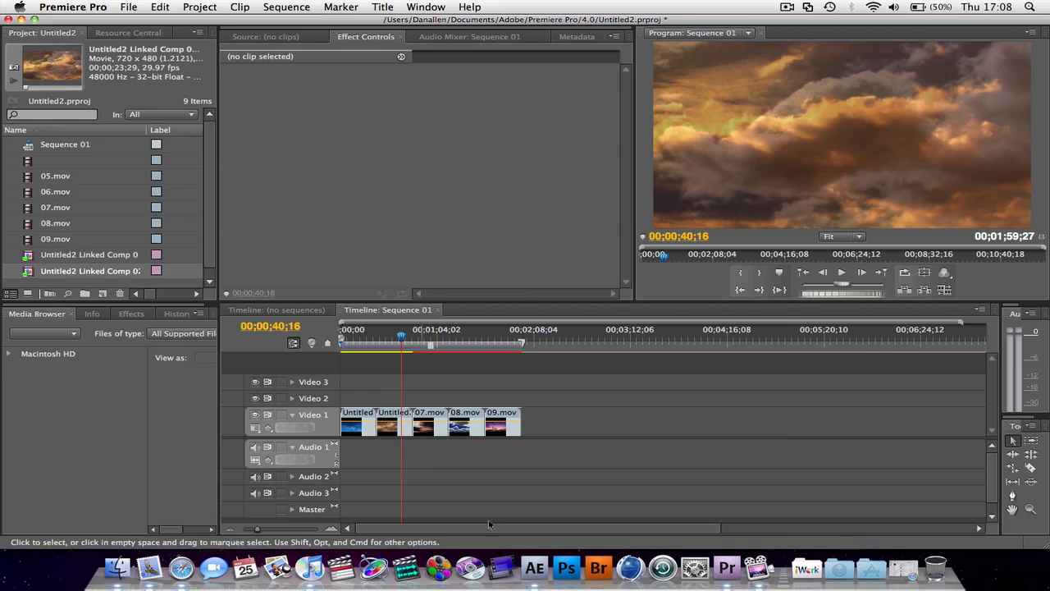
# Keyframe 05.mov's Position at the final frame of Linked Comp 02, at 325.4, 236.0
pyautogui.click(534, 566)
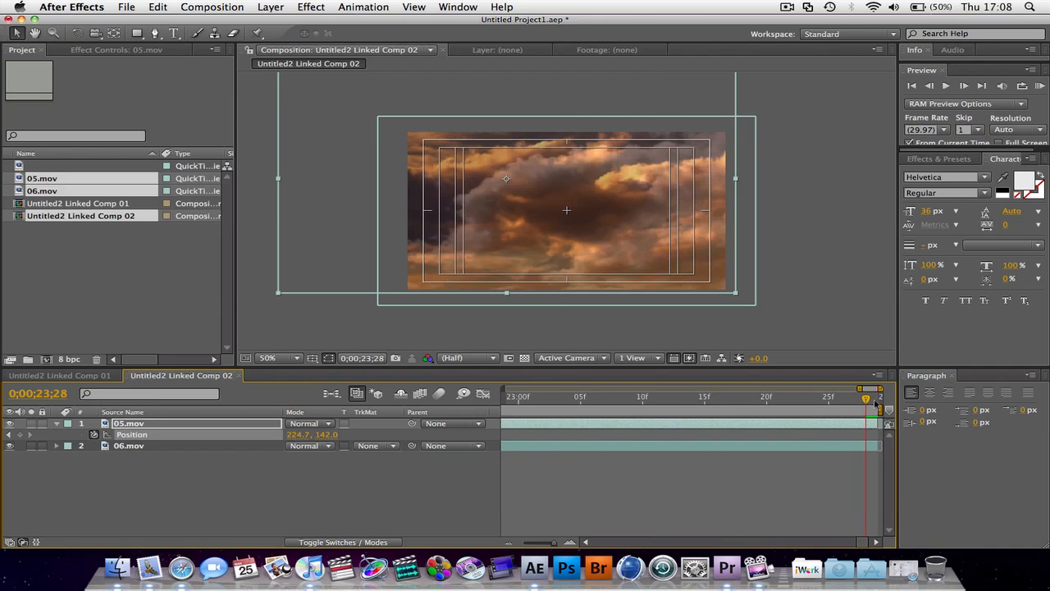
pyautogui.moveTo(506, 179); pyautogui.dragTo(556, 211)
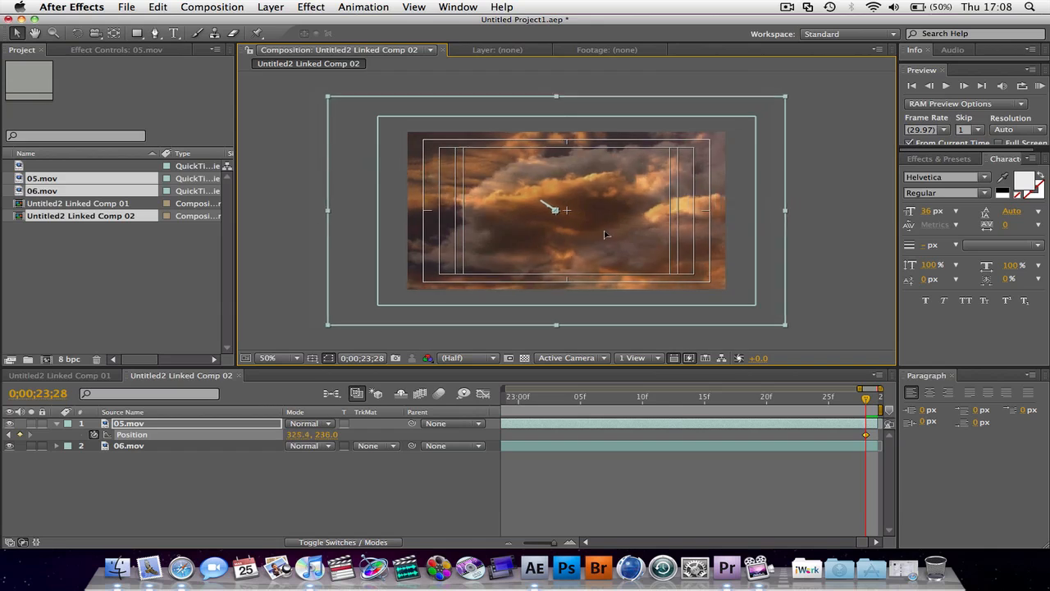
# Push 05.mov's final Position to 470.6, 302.0, then return to Premiere Pro
pyautogui.moveTo(553, 211); pyautogui.dragTo(614, 231)
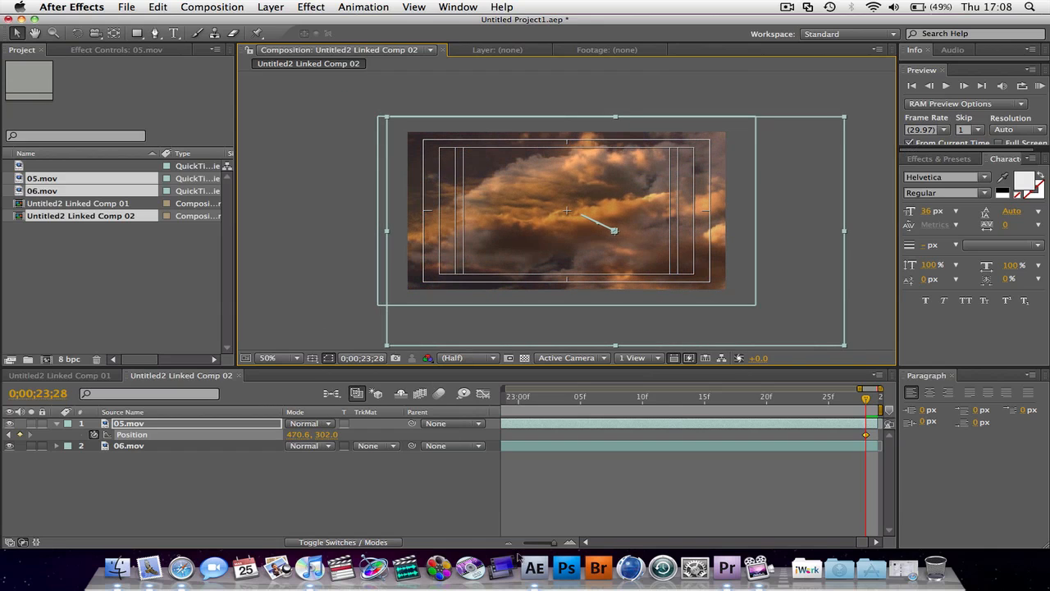
pyautogui.moveTo(374, 567)
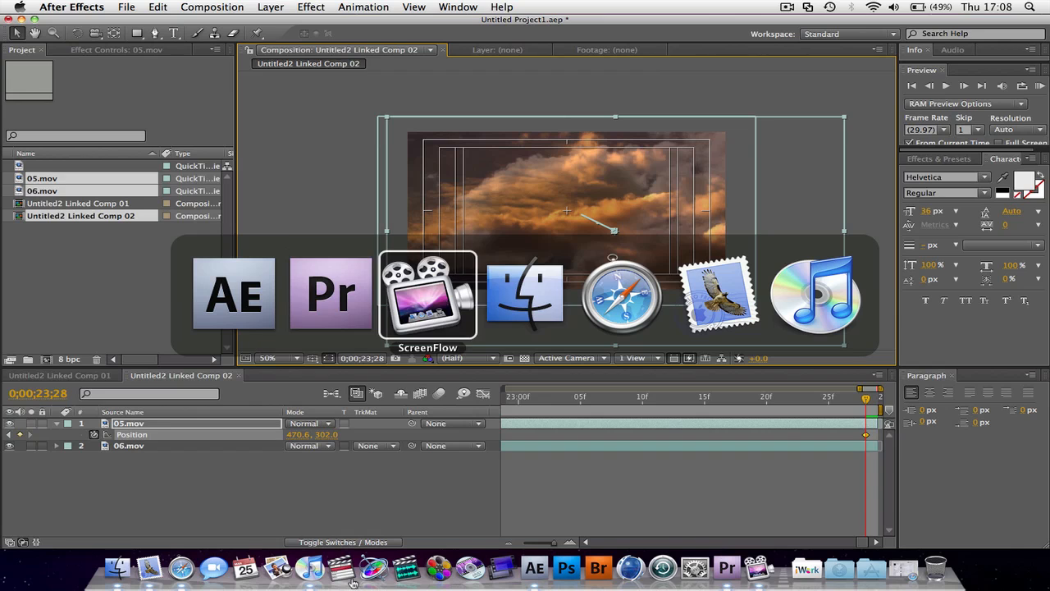
pyautogui.moveTo(330, 292)
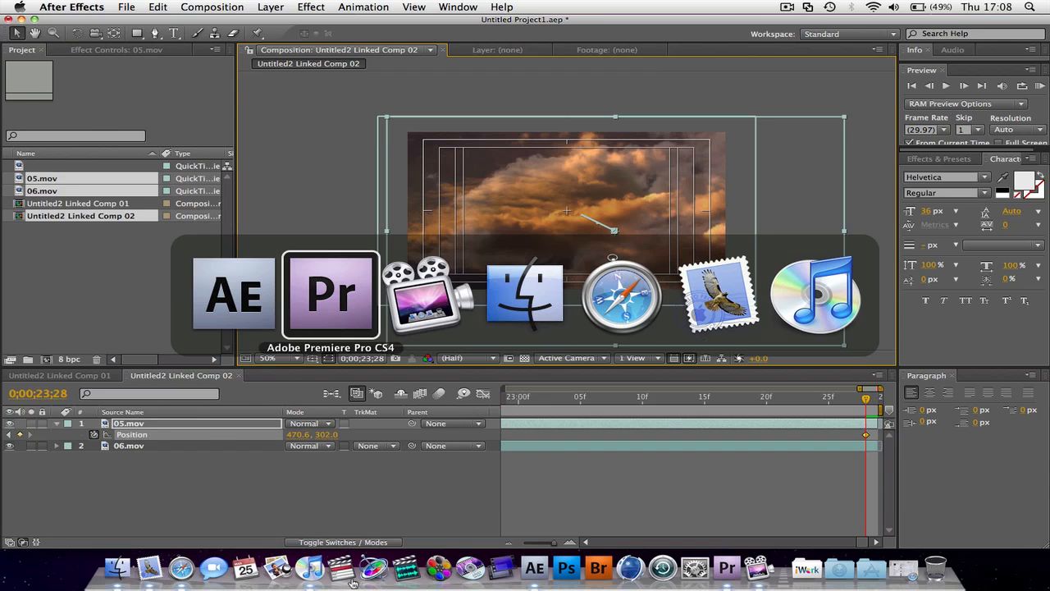
pyautogui.click(330, 293)
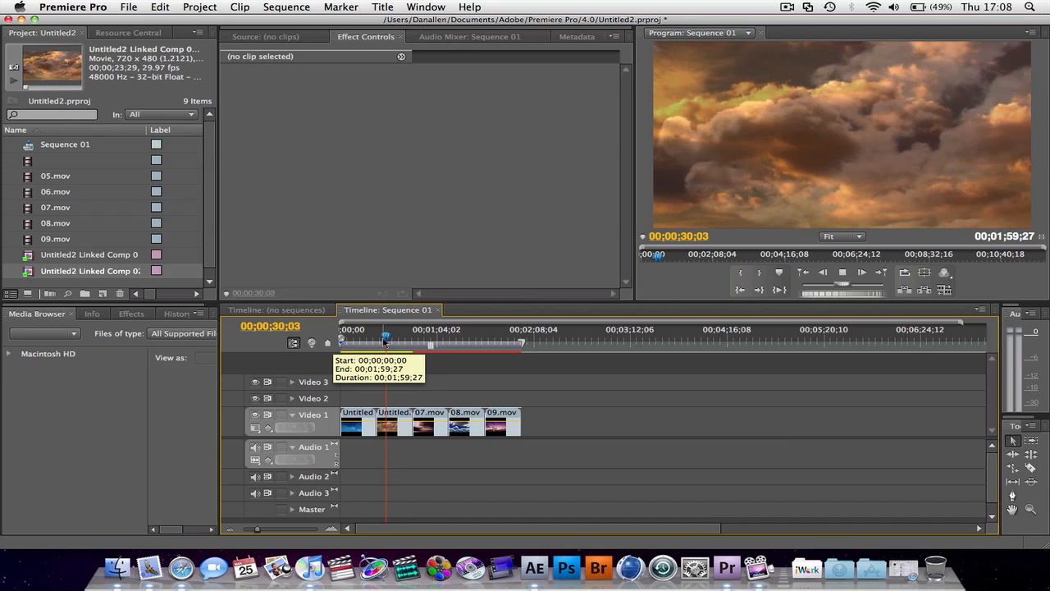
# Pick a new preview quality from the Program monitor's Quality submenu during Linked Comp 02
pyautogui.rightClick(833, 180)
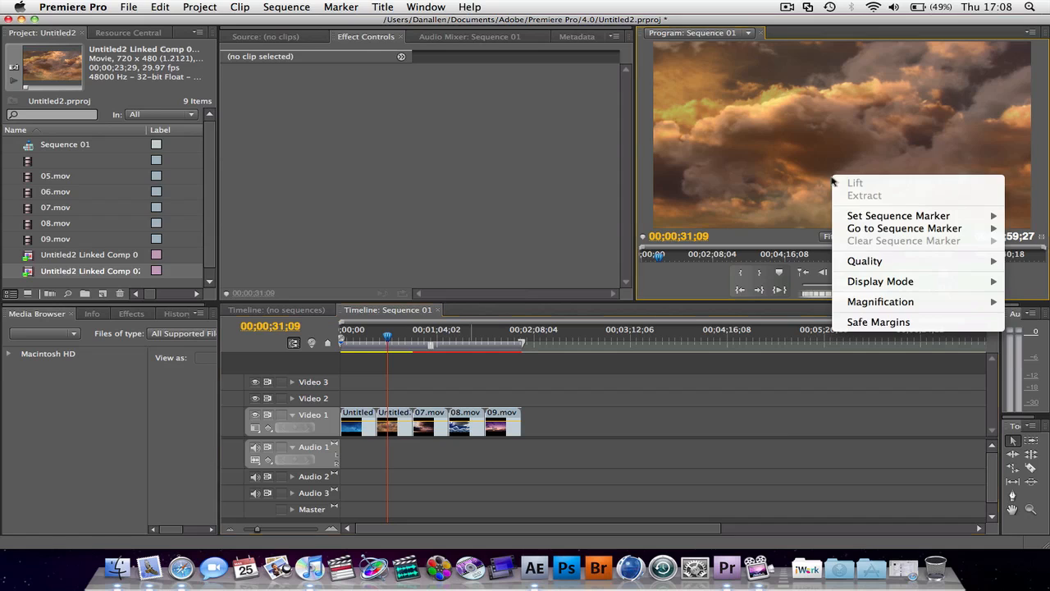
pyautogui.moveTo(864, 260)
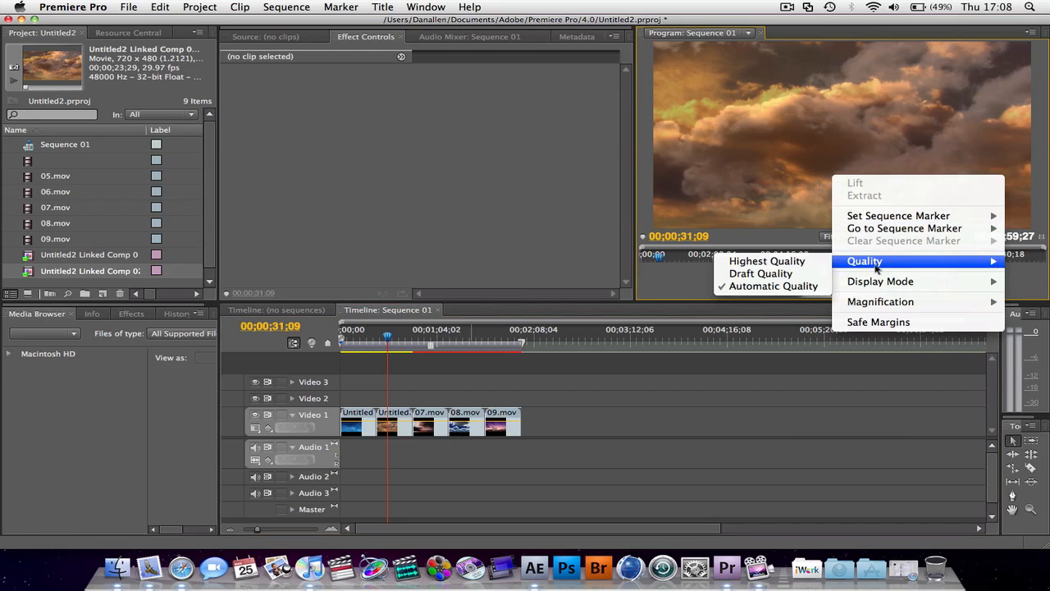
pyautogui.click(496, 301)
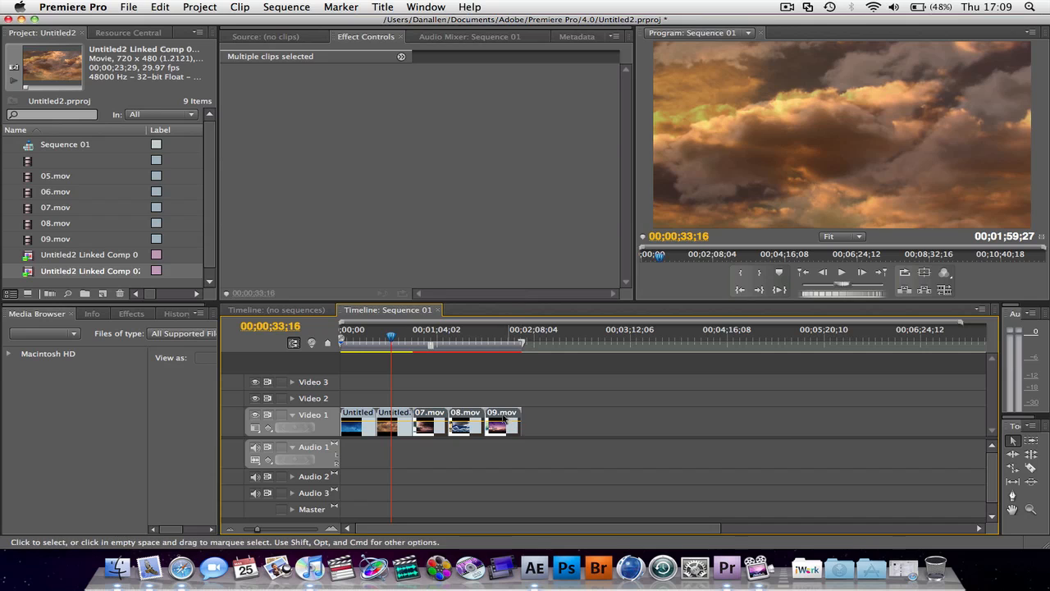
# Replace the selected 07.mov, 08.mov and 09.mov clips with an After Effects composition
pyautogui.rightClick(497, 422)
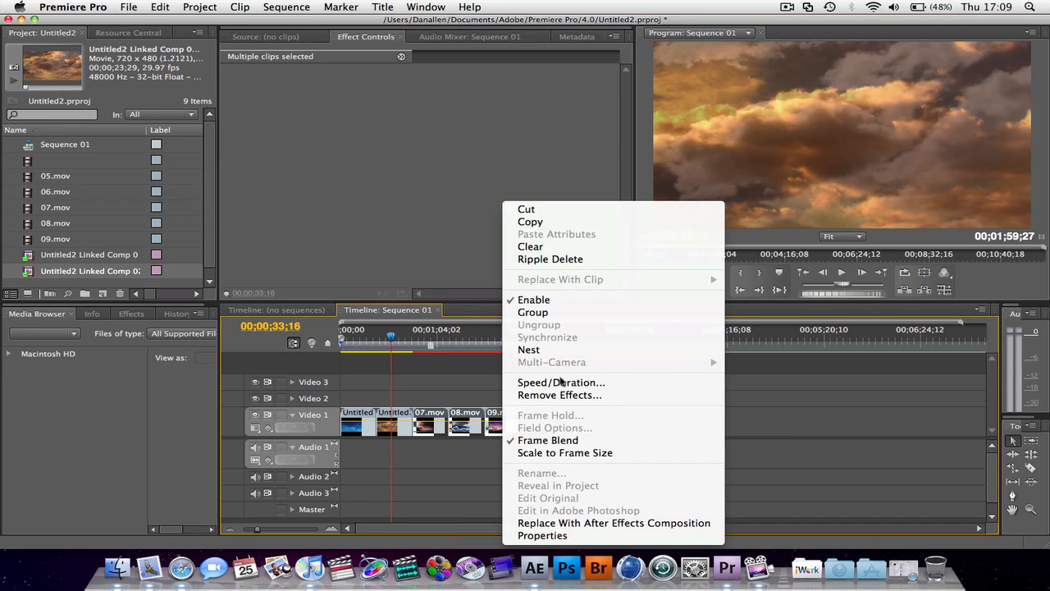
pyautogui.click(613, 523)
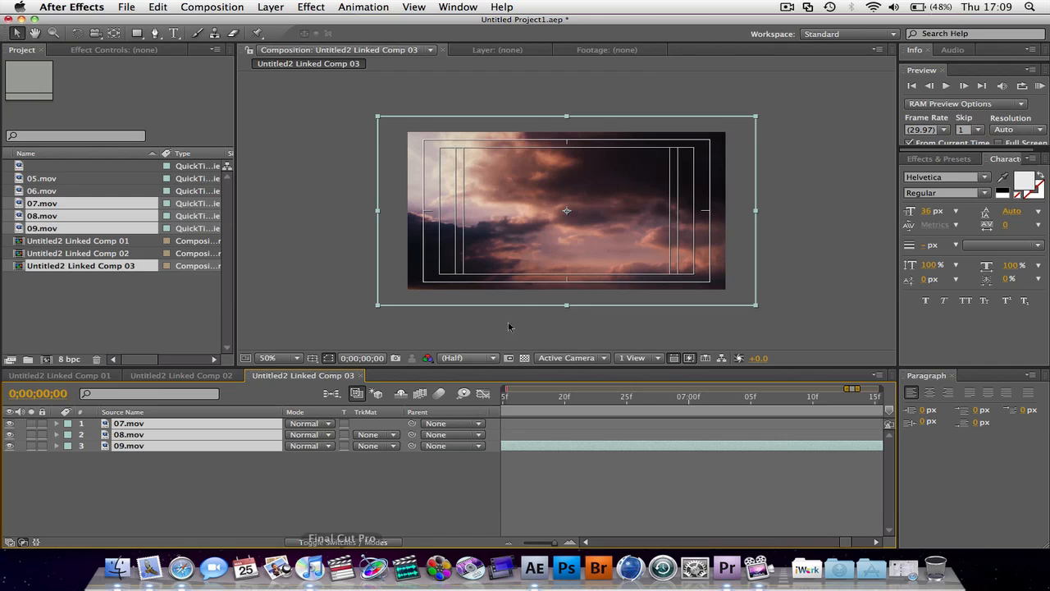
pyautogui.moveTo(566, 567)
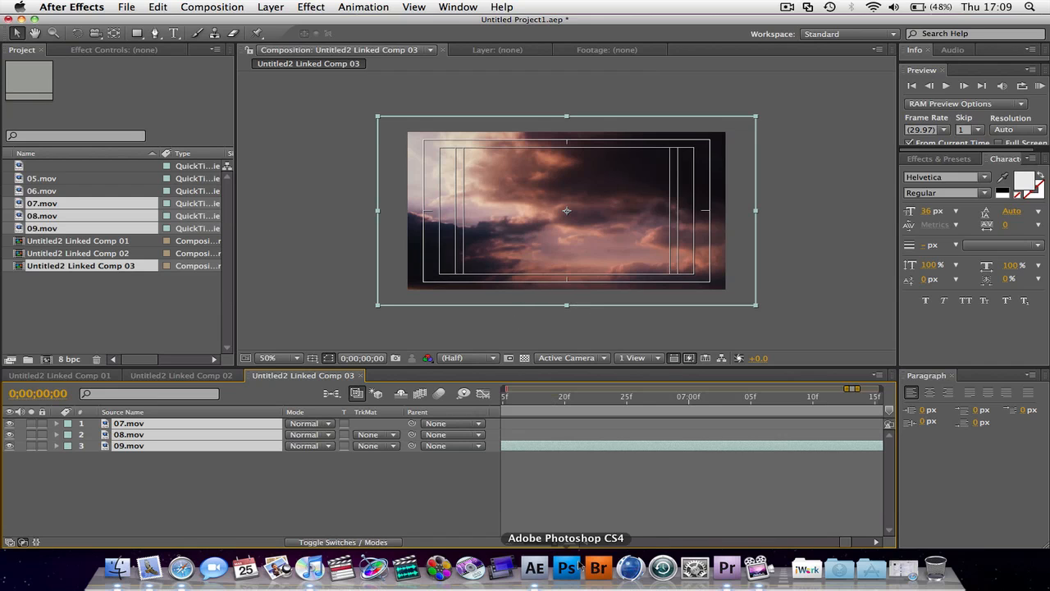
pyautogui.moveTo(726, 566)
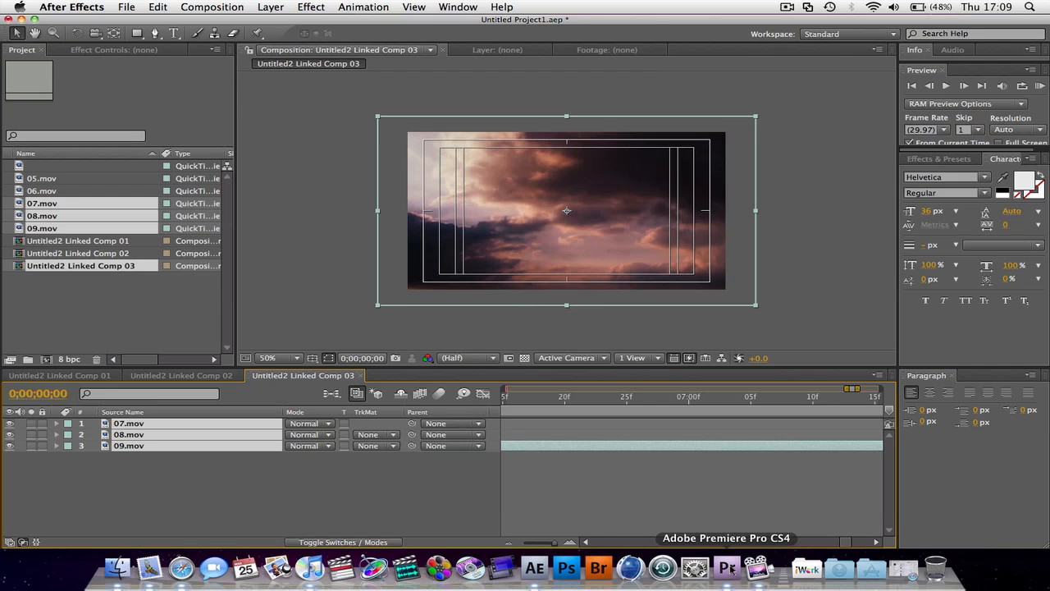
# Scrub Video 1 through Linked Comp 03 and the Blue Sky title, then switch to Finder
pyautogui.click(725, 567)
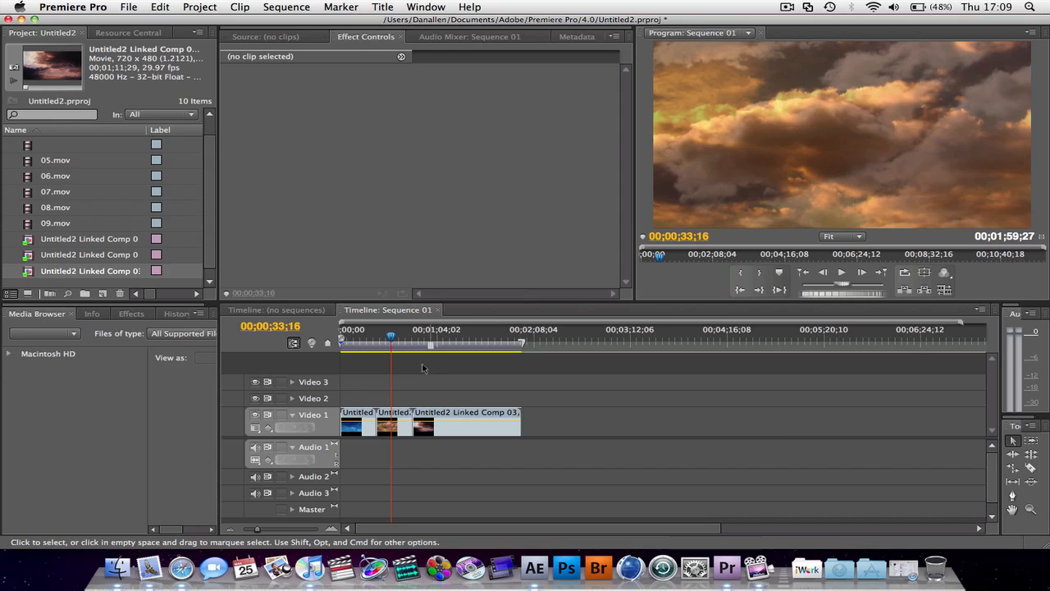
pyautogui.click(452, 334)
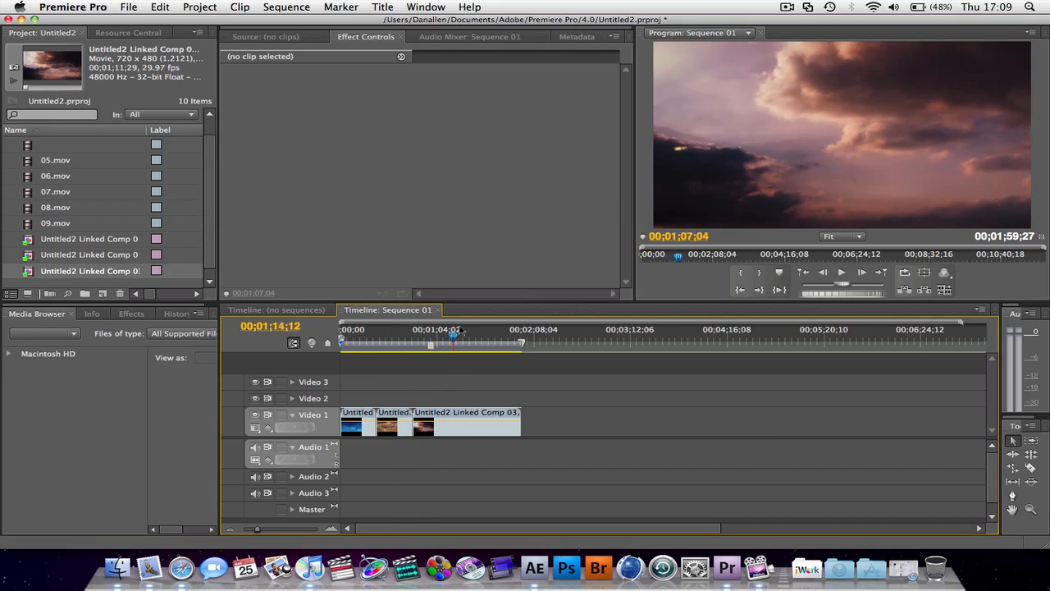
pyautogui.click(483, 339)
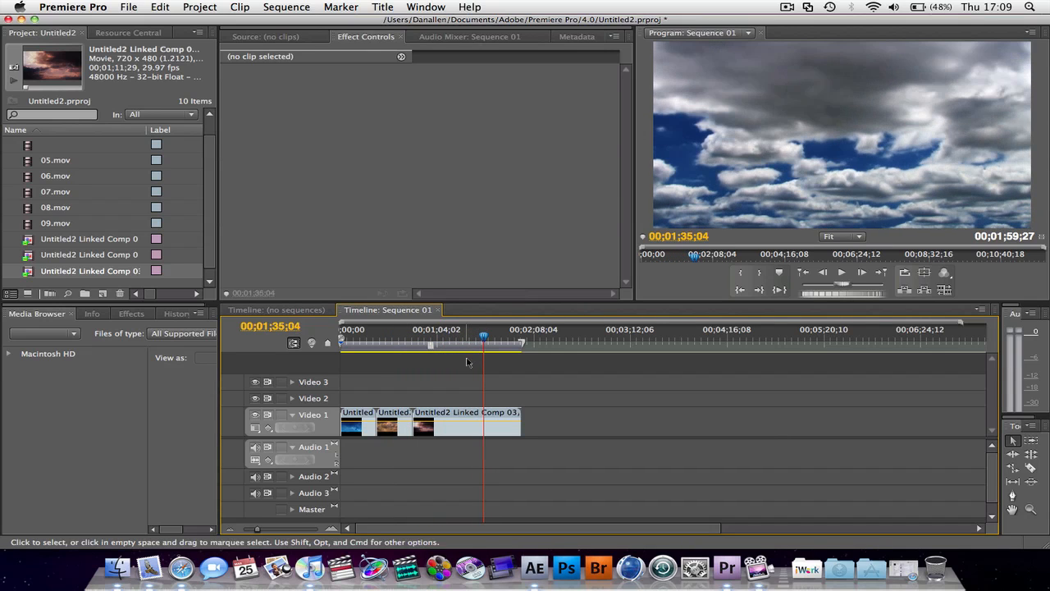
pyautogui.moveTo(456, 397)
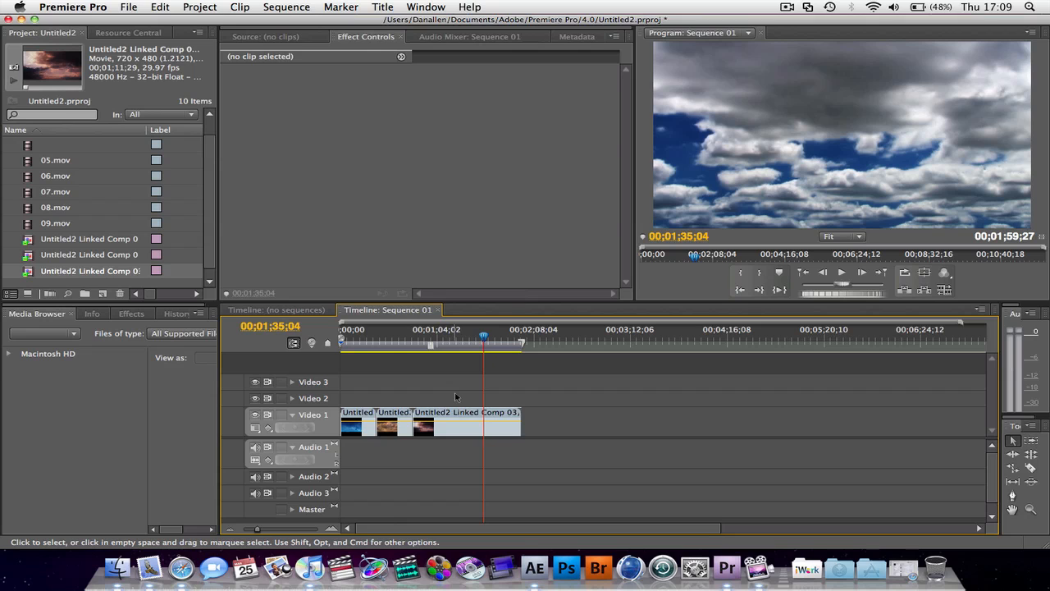
pyautogui.click(347, 329)
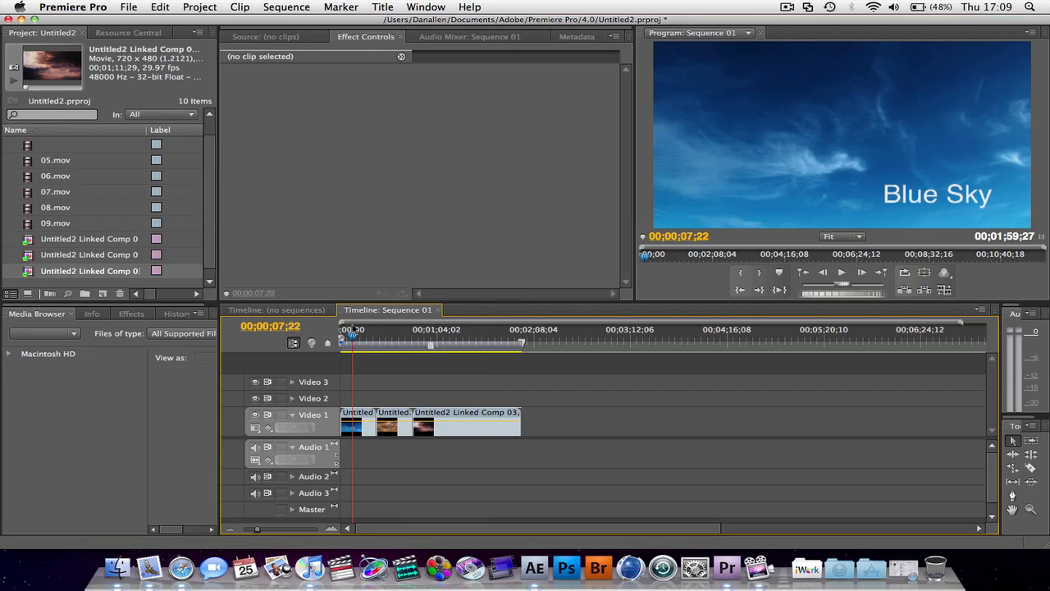
pyautogui.click(356, 334)
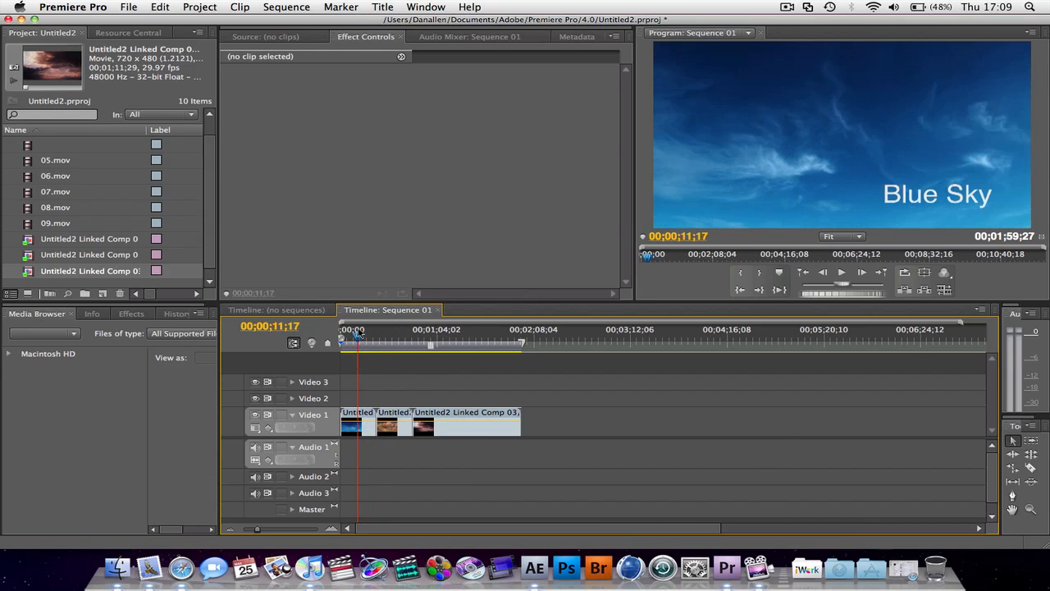
pyautogui.moveTo(451, 414)
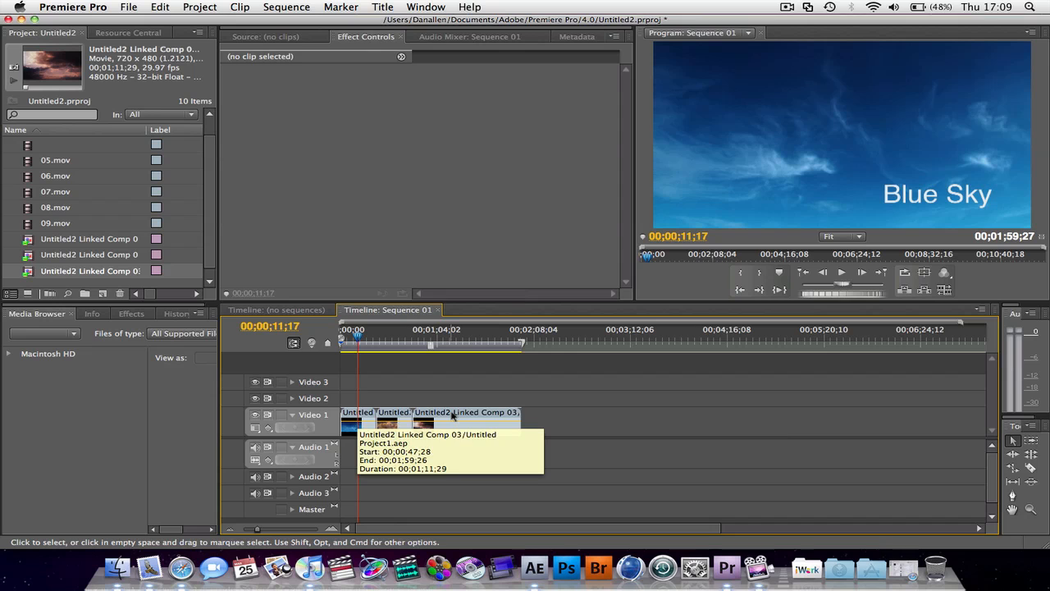
pyautogui.click(386, 329)
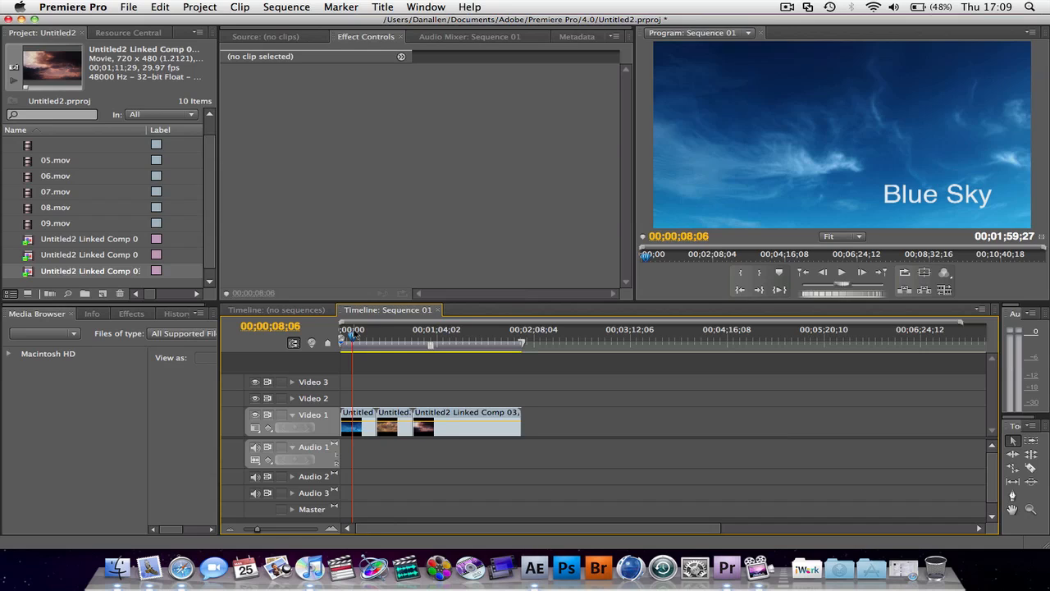
pyautogui.moveTo(364, 343)
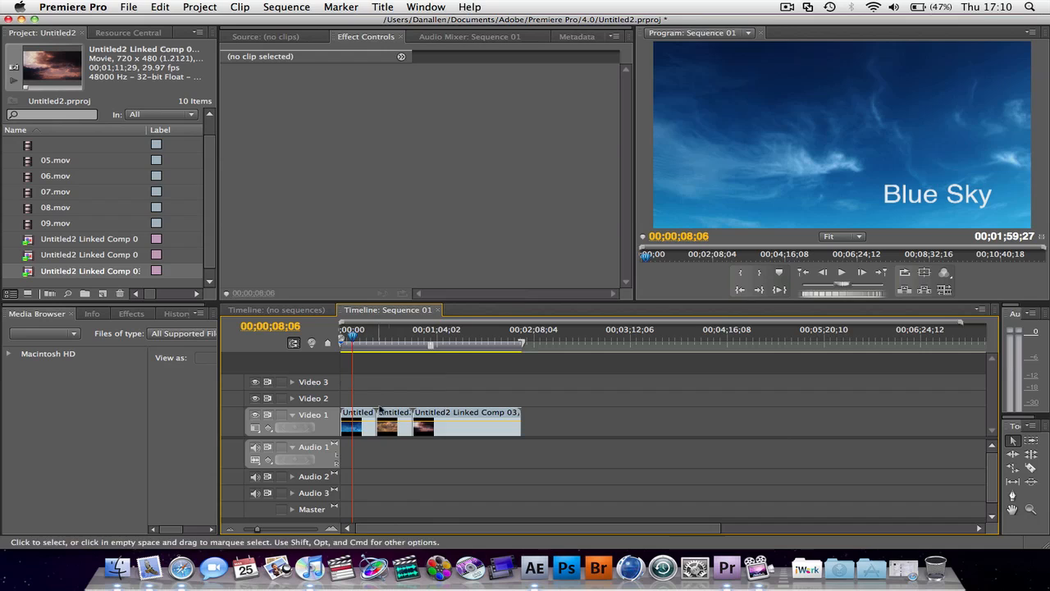
pyautogui.moveTo(402, 416)
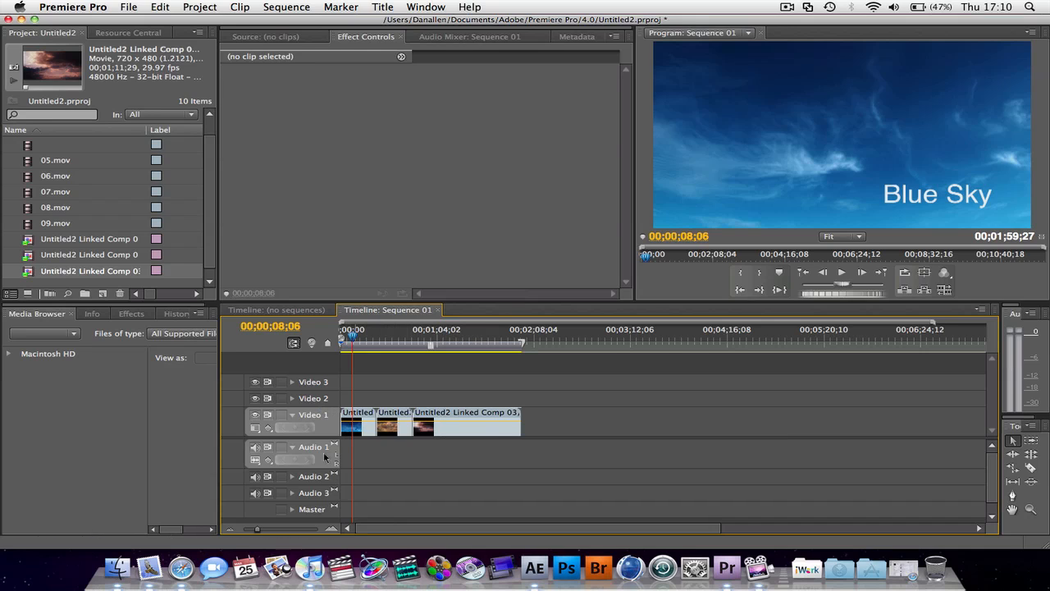
pyautogui.moveTo(118, 566)
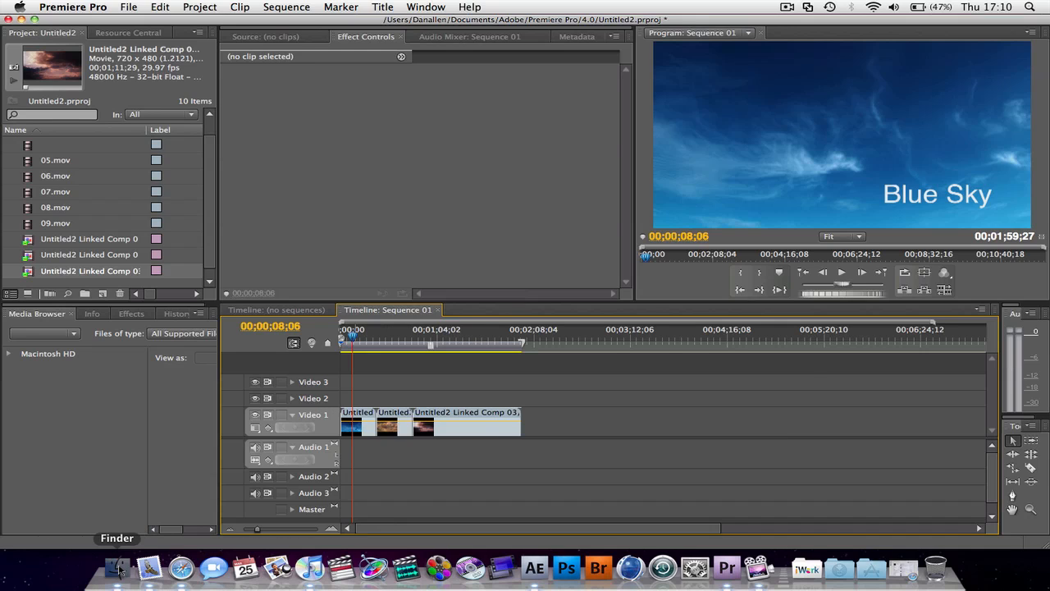
pyautogui.click(116, 566)
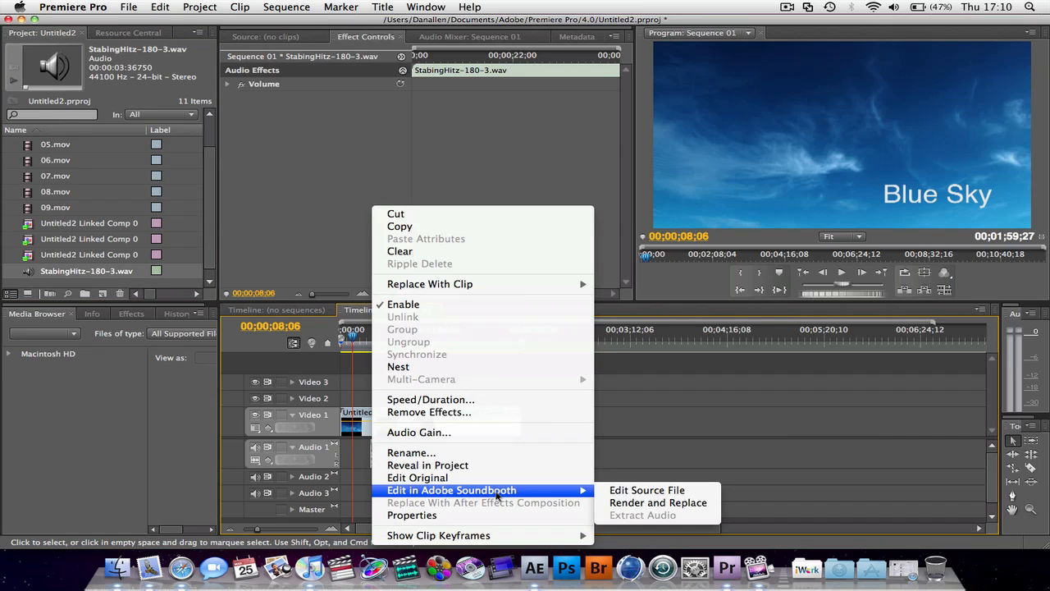
pyautogui.moveTo(647, 489)
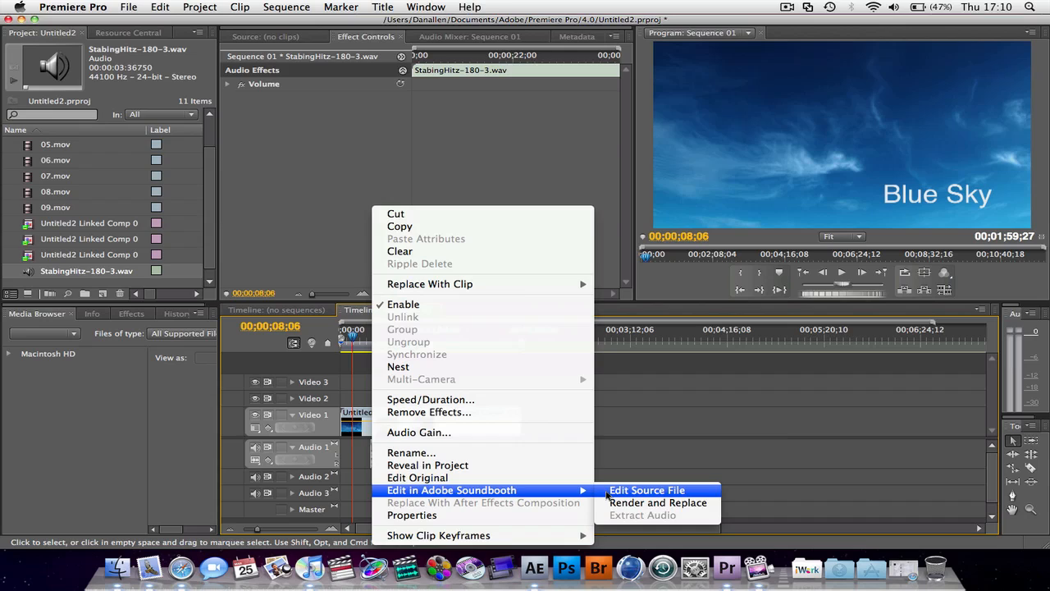
pyautogui.moveTo(657, 502)
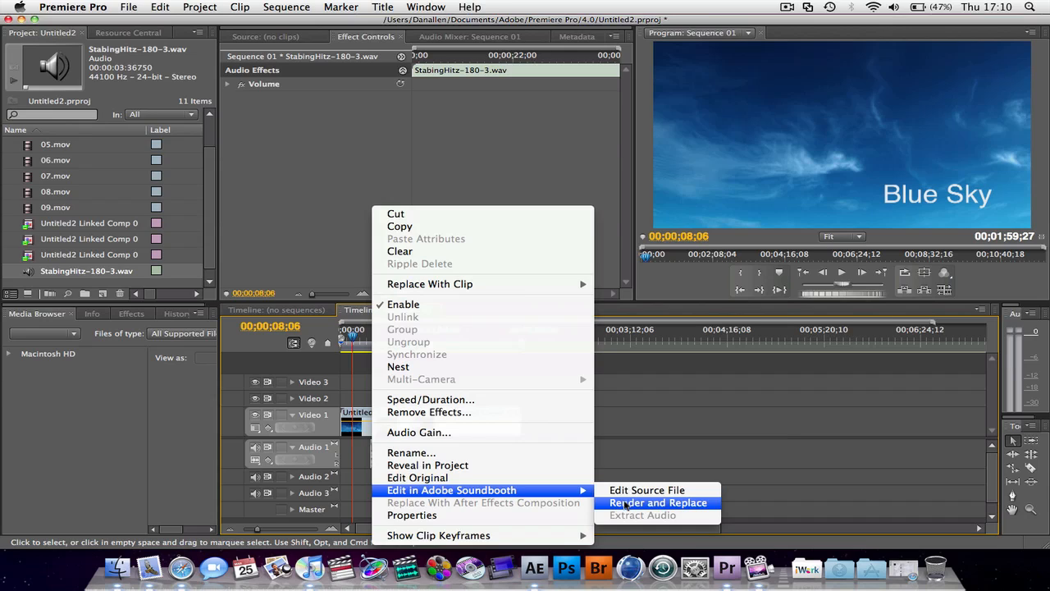
pyautogui.moveTo(646, 490)
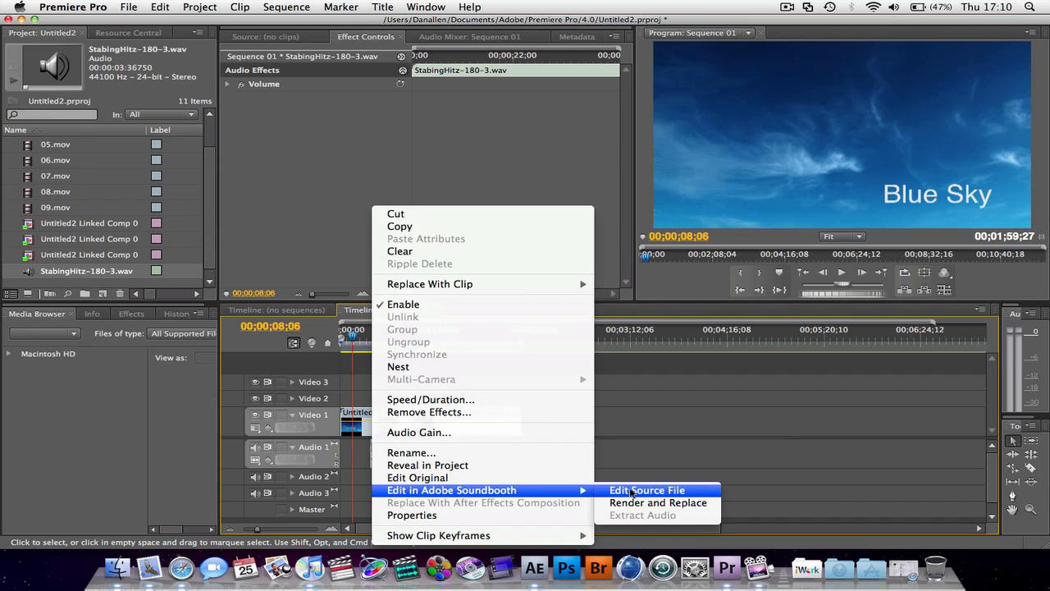
pyautogui.moveTo(633, 495)
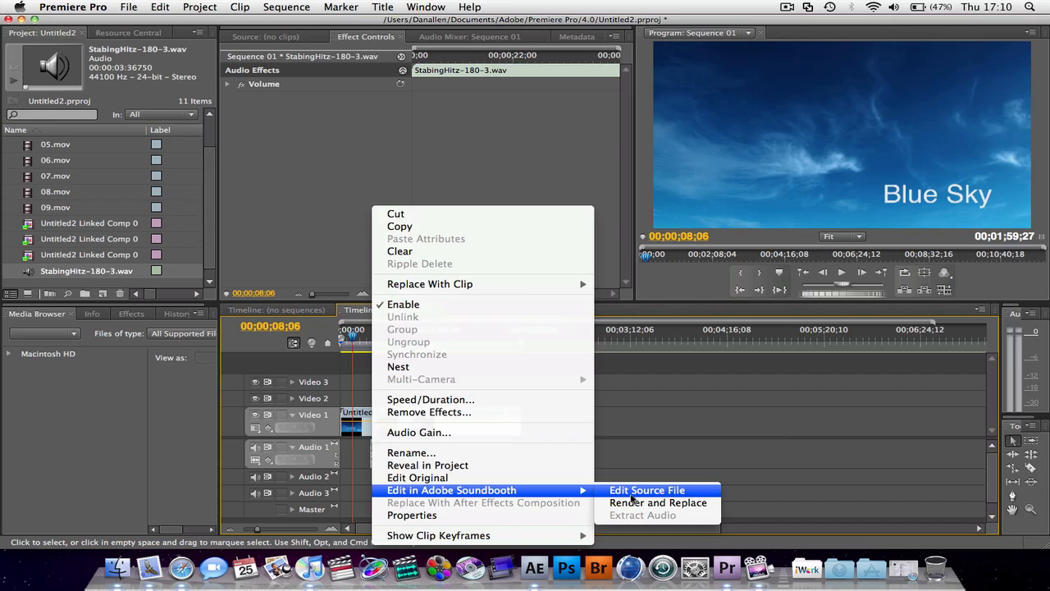
pyautogui.moveTo(657, 502)
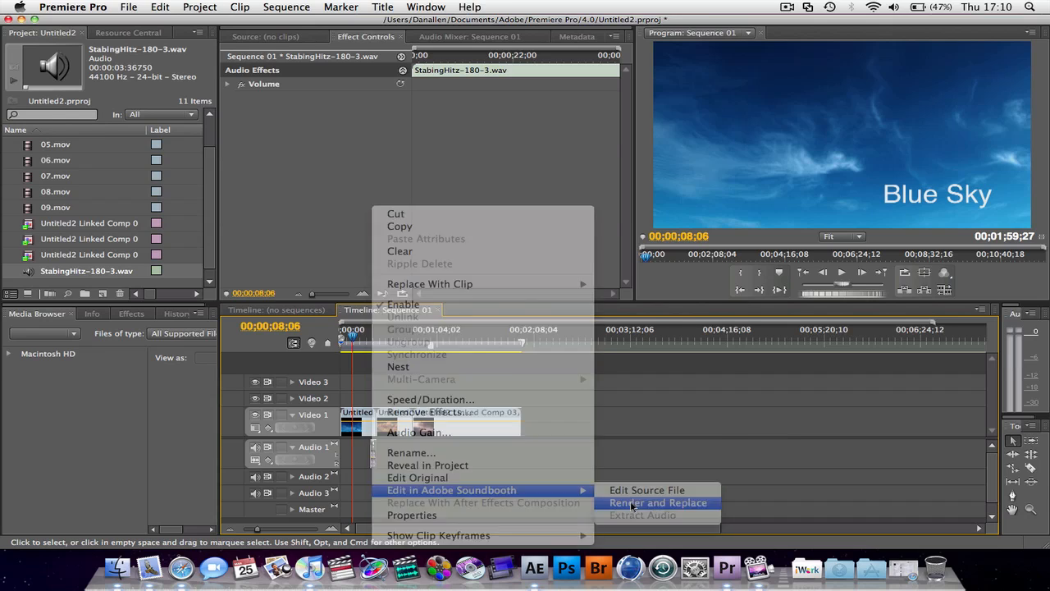
# Render and Replace the StabingHitz-180-3.wav clip for editing in Soundbooth
pyautogui.click(658, 502)
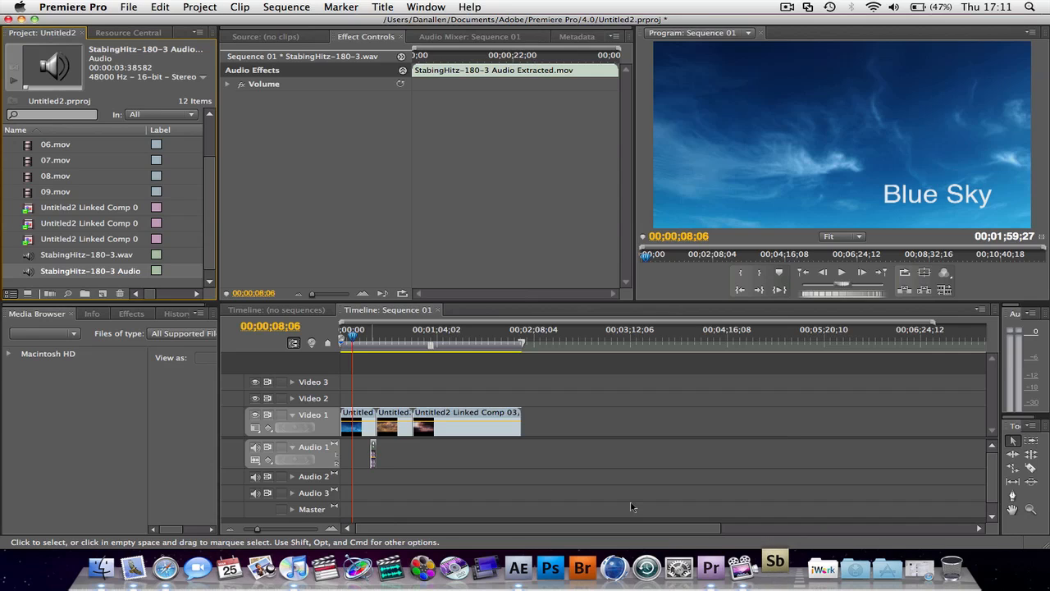
# In Soundbooth, set the playhead before the first stab and play the extracted clip
pyautogui.click(774, 566)
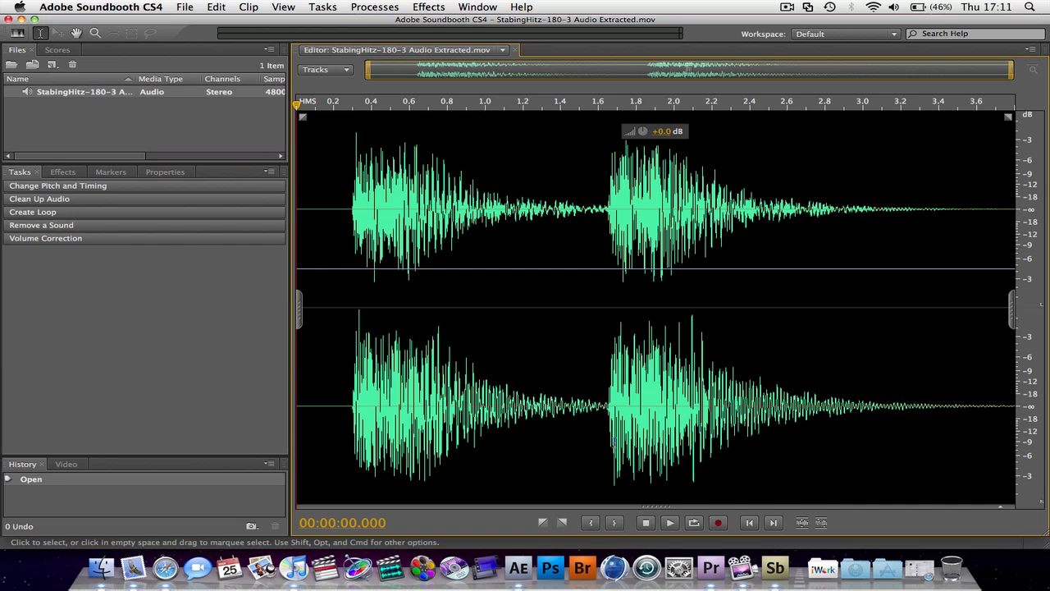
pyautogui.moveTo(320, 84)
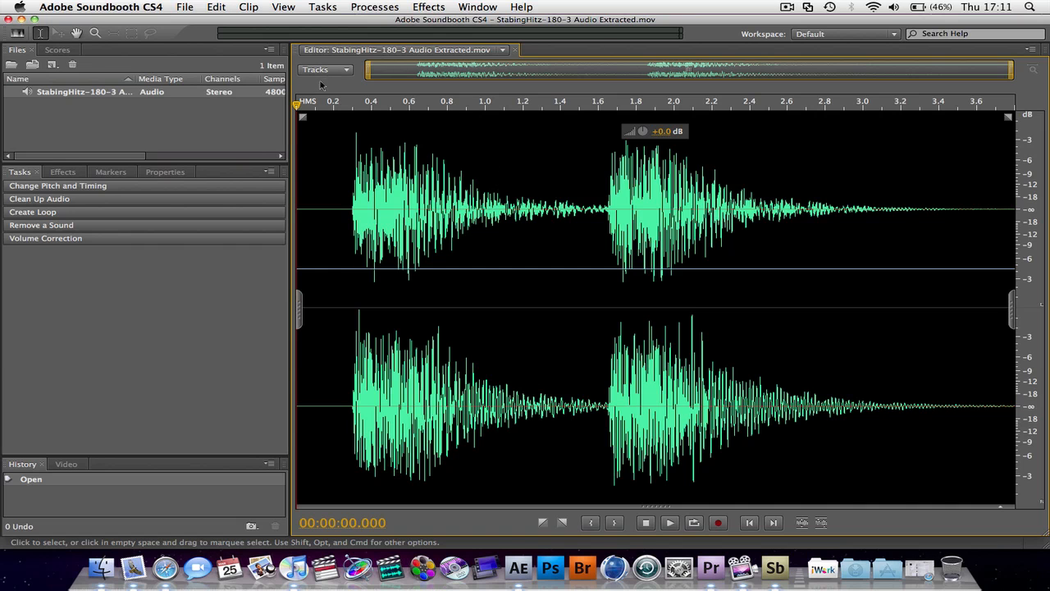
pyautogui.click(413, 103)
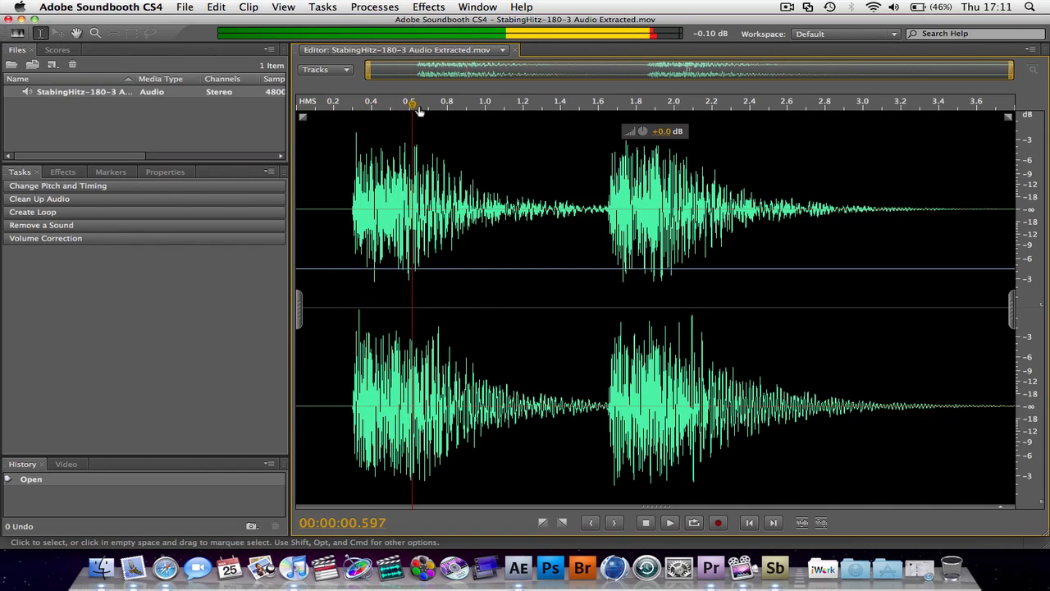
pyautogui.click(350, 105)
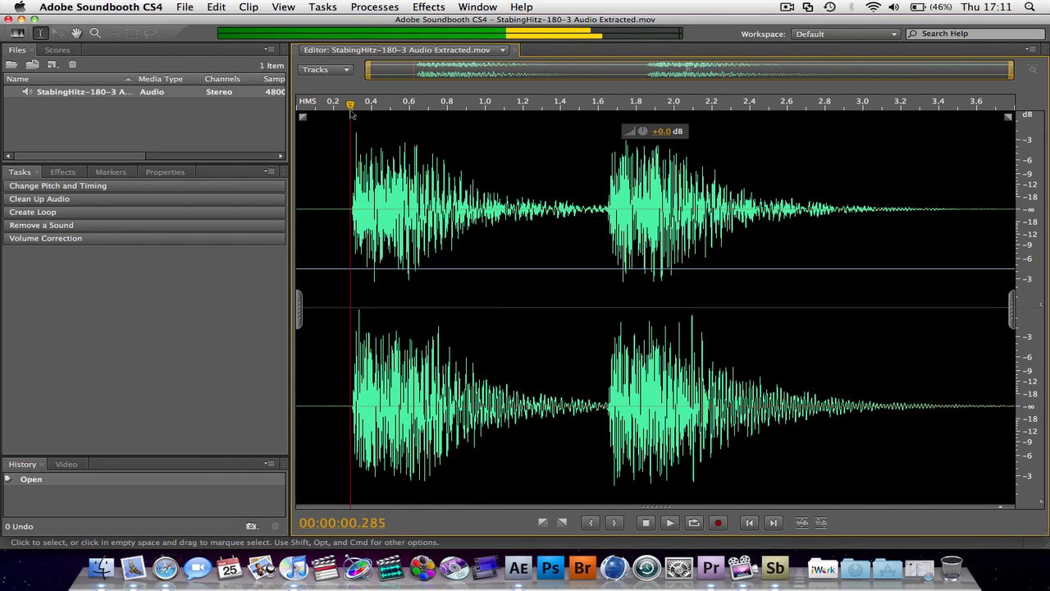
pyautogui.click(669, 523)
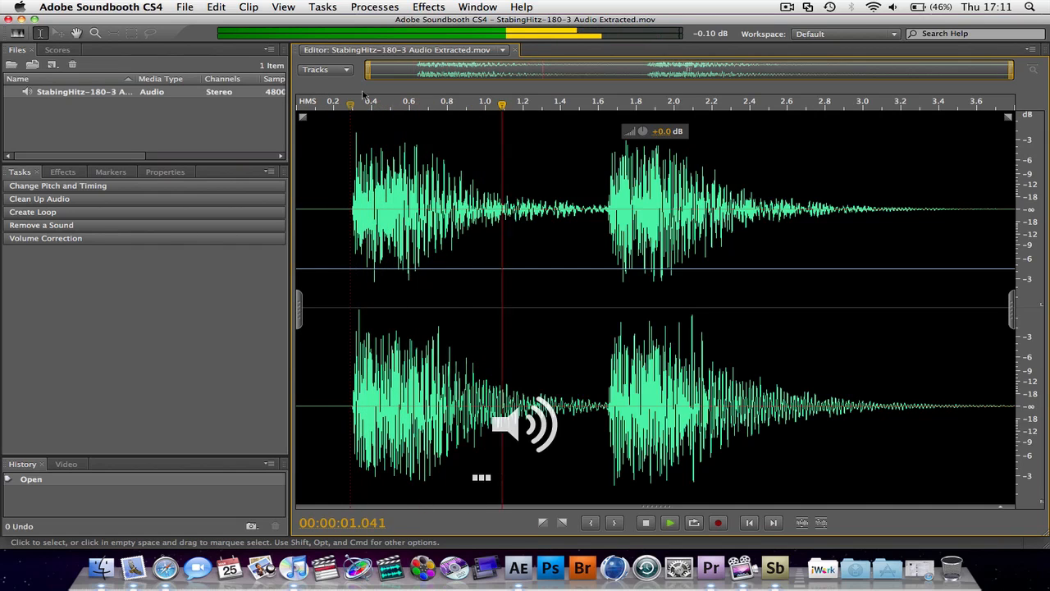
pyautogui.click(669, 522)
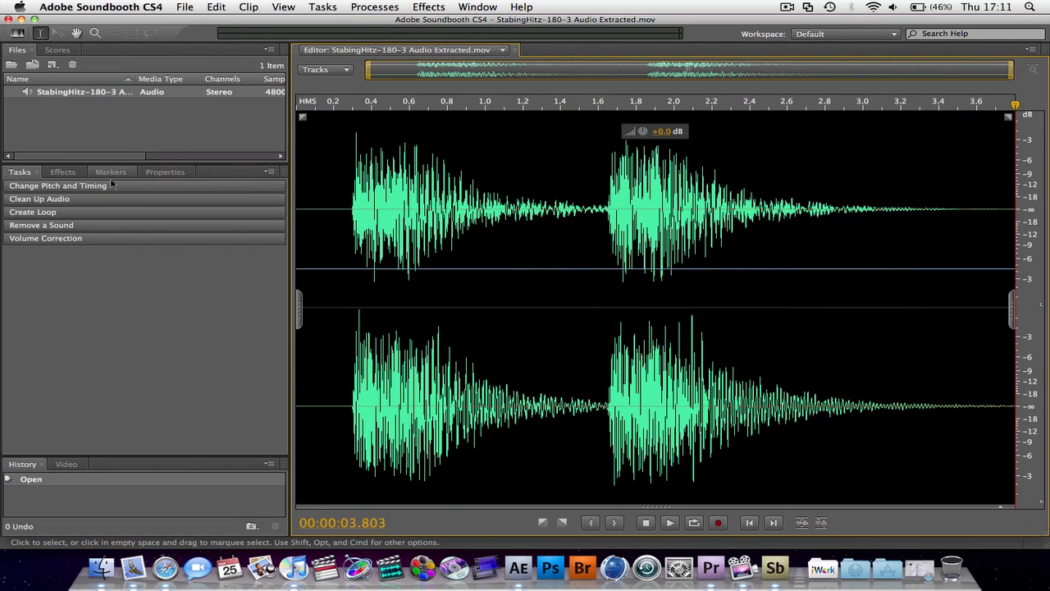
pyautogui.moveTo(730, 185)
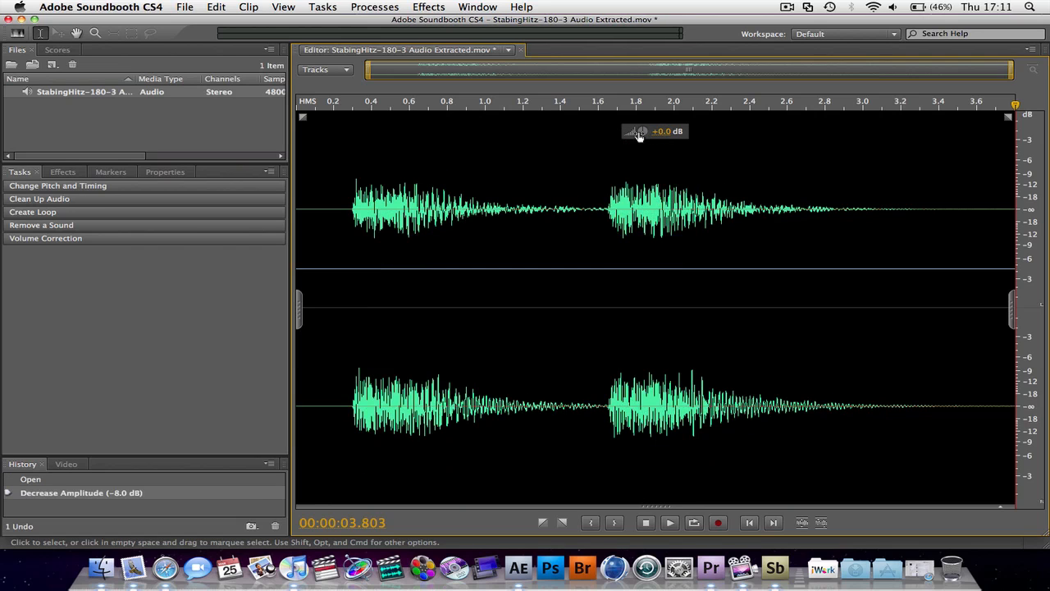
pyautogui.moveTo(646, 543)
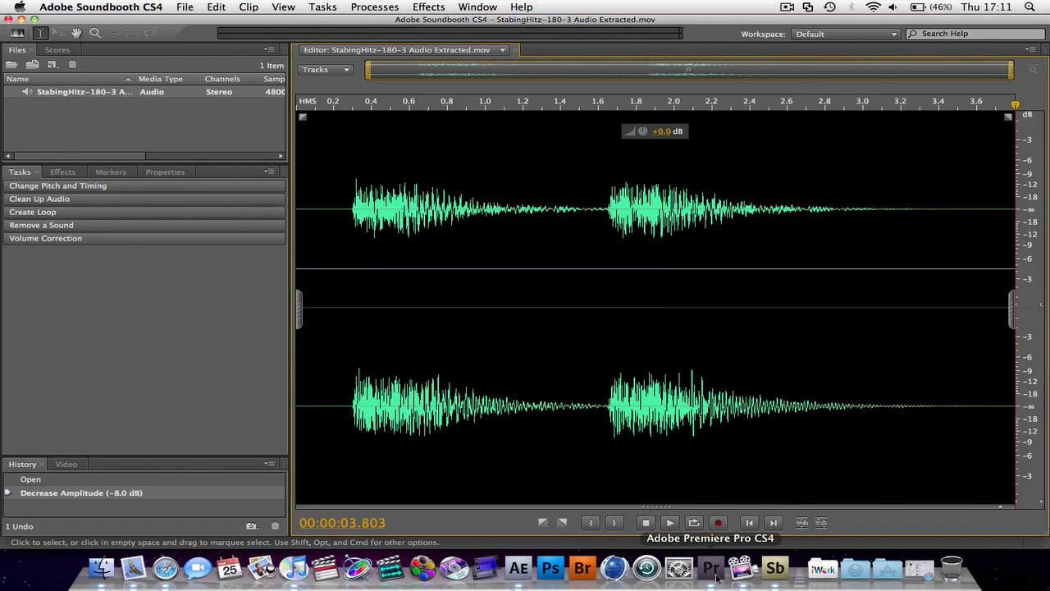
# Back in Premiere Pro, play the sequence over the edited StabingHitz-180-3 Audio Extracted.mov clip
pyautogui.click(710, 567)
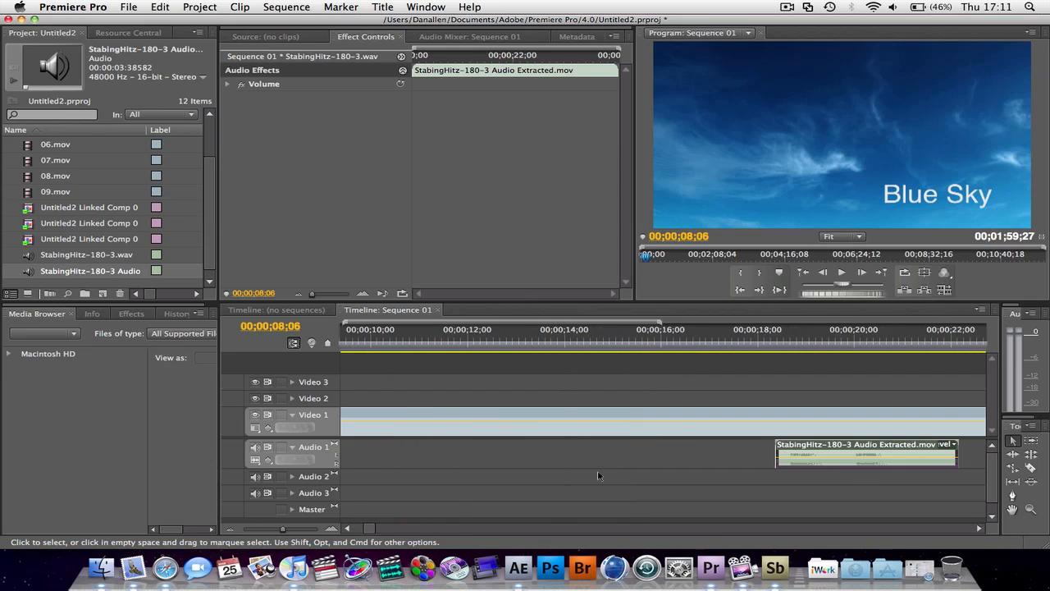
pyautogui.click(735, 338)
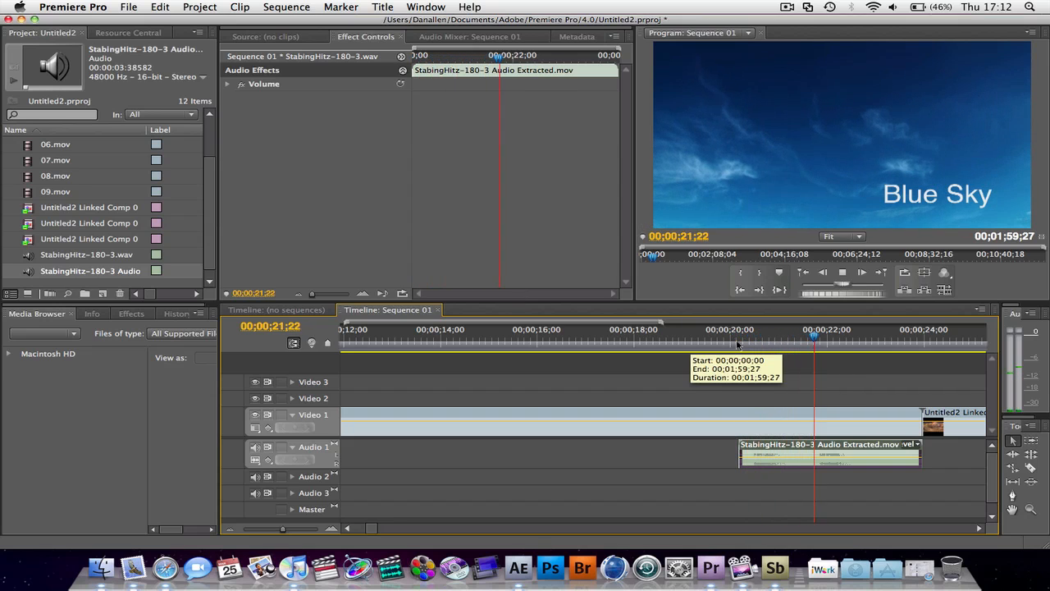
# Boost the stab clip's amplitude by 12 dB in Soundbooth and return to Premiere Pro
pyautogui.click(773, 567)
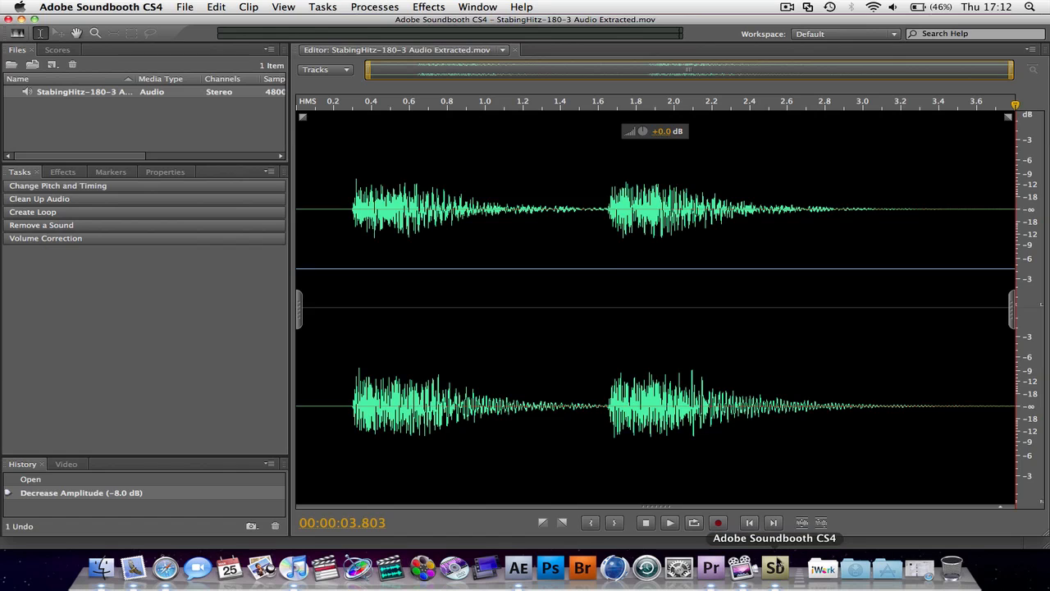
pyautogui.moveTo(642, 131); pyautogui.dragTo(665, 131)
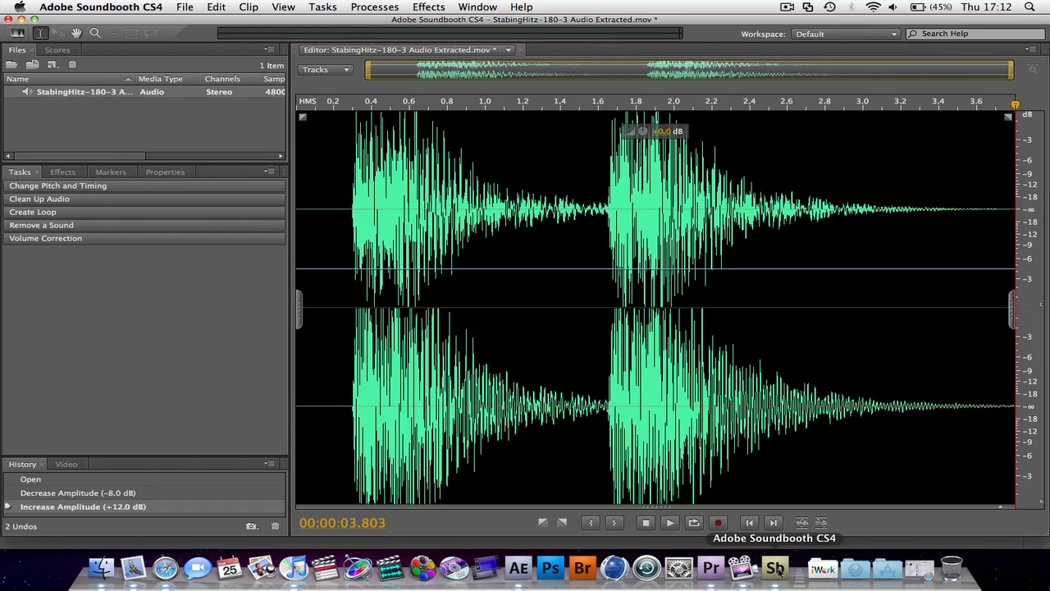
pyautogui.click(710, 567)
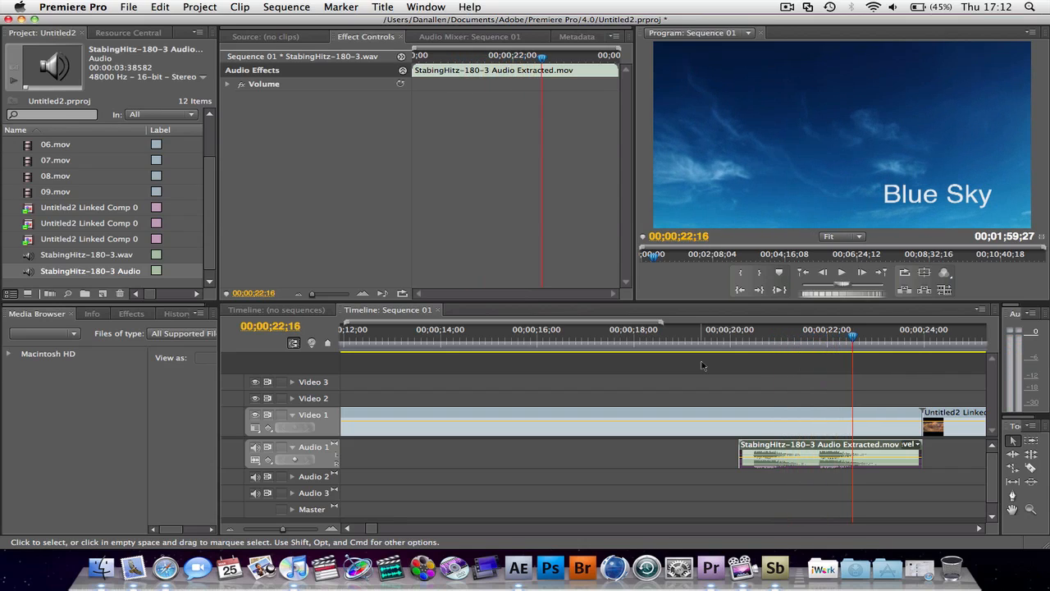
pyautogui.moveTo(747, 158)
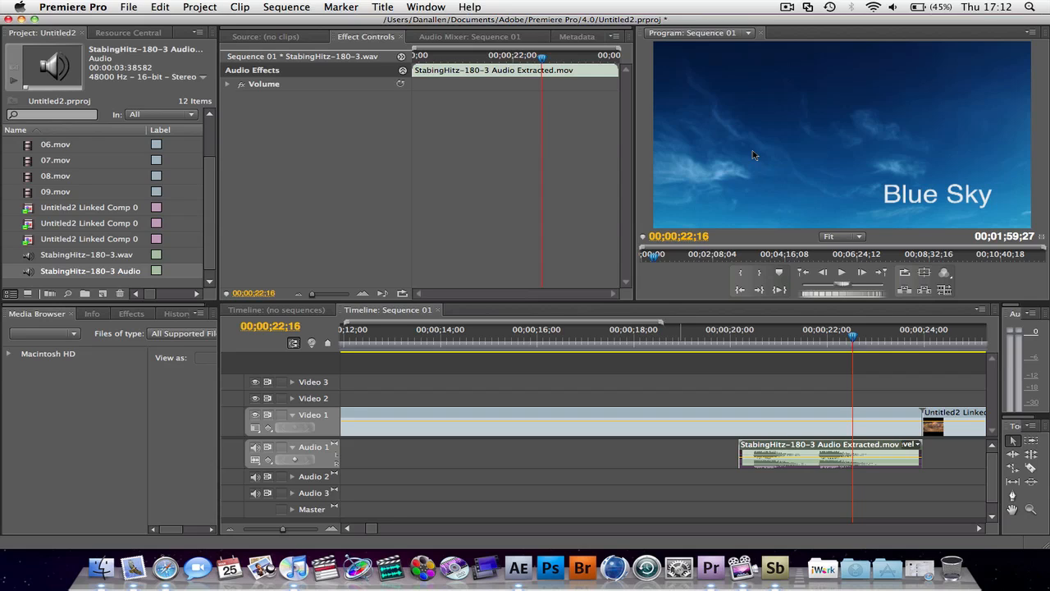
pyautogui.moveTo(554, 196)
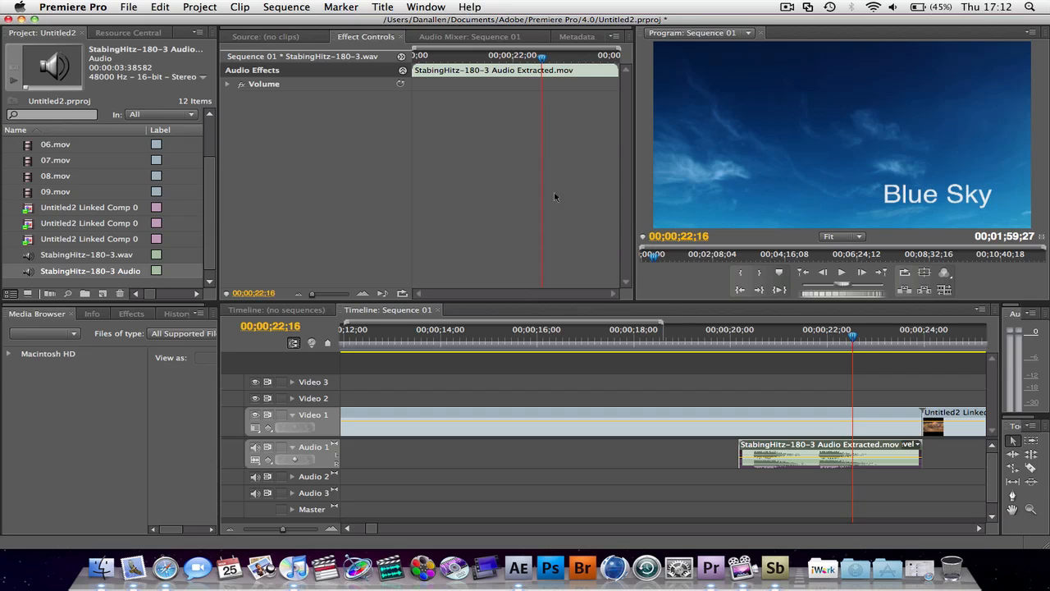
pyautogui.moveTo(681, 5)
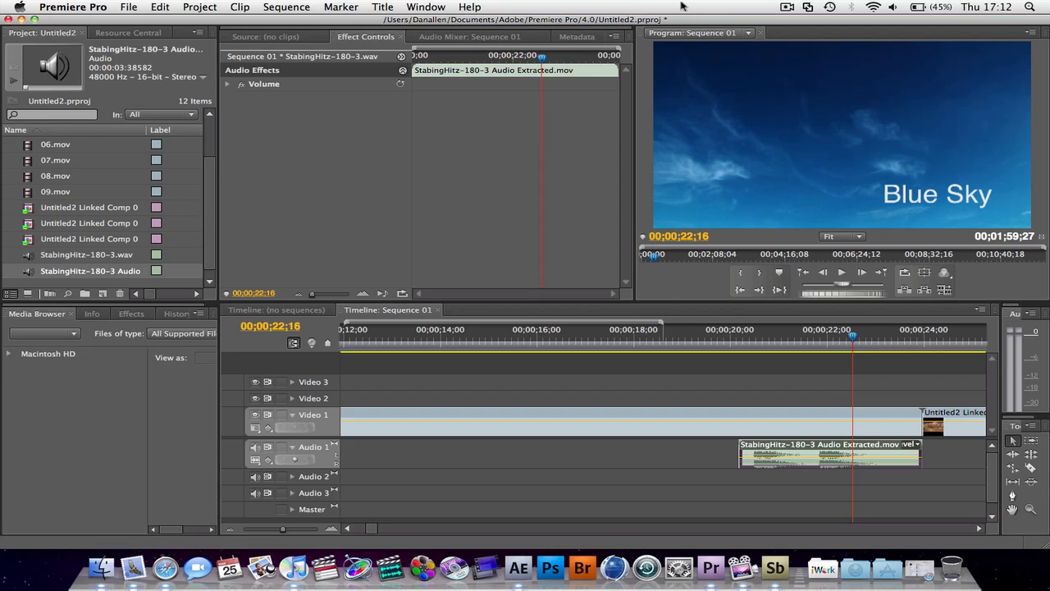
pyautogui.moveTo(724, 6)
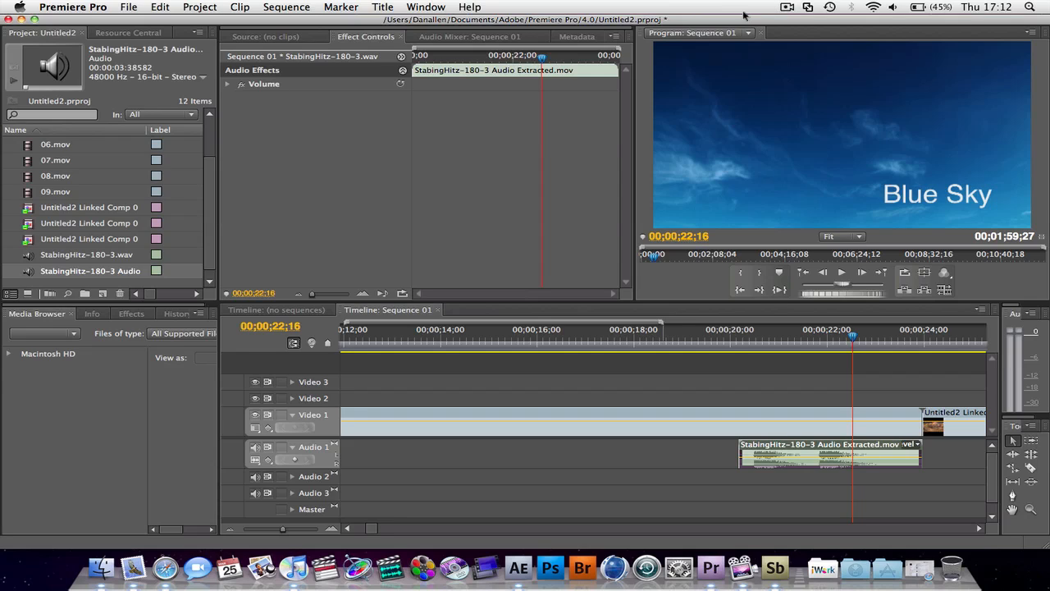
pyautogui.moveTo(741, 6)
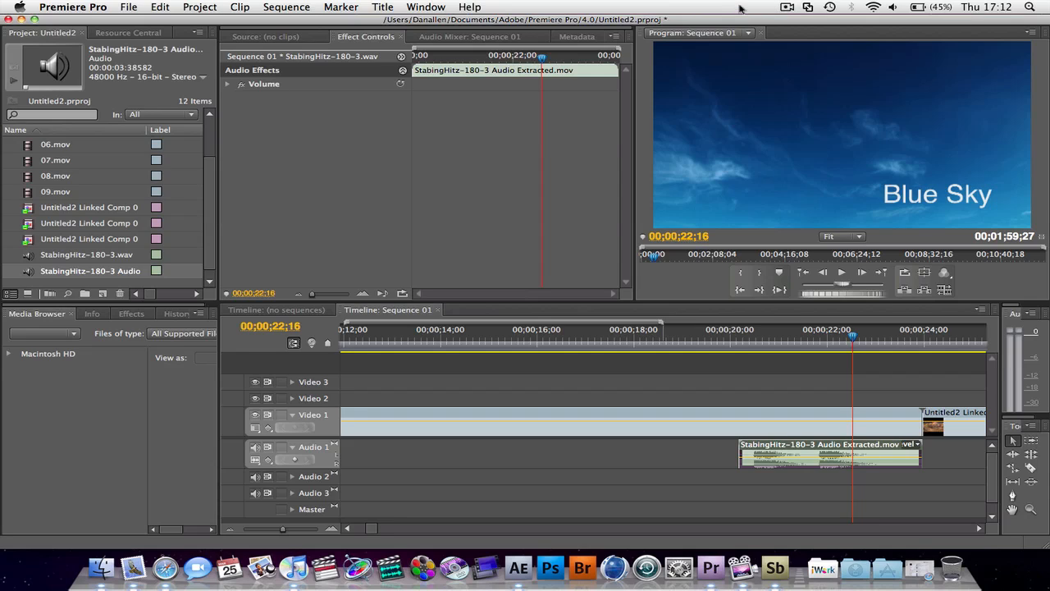